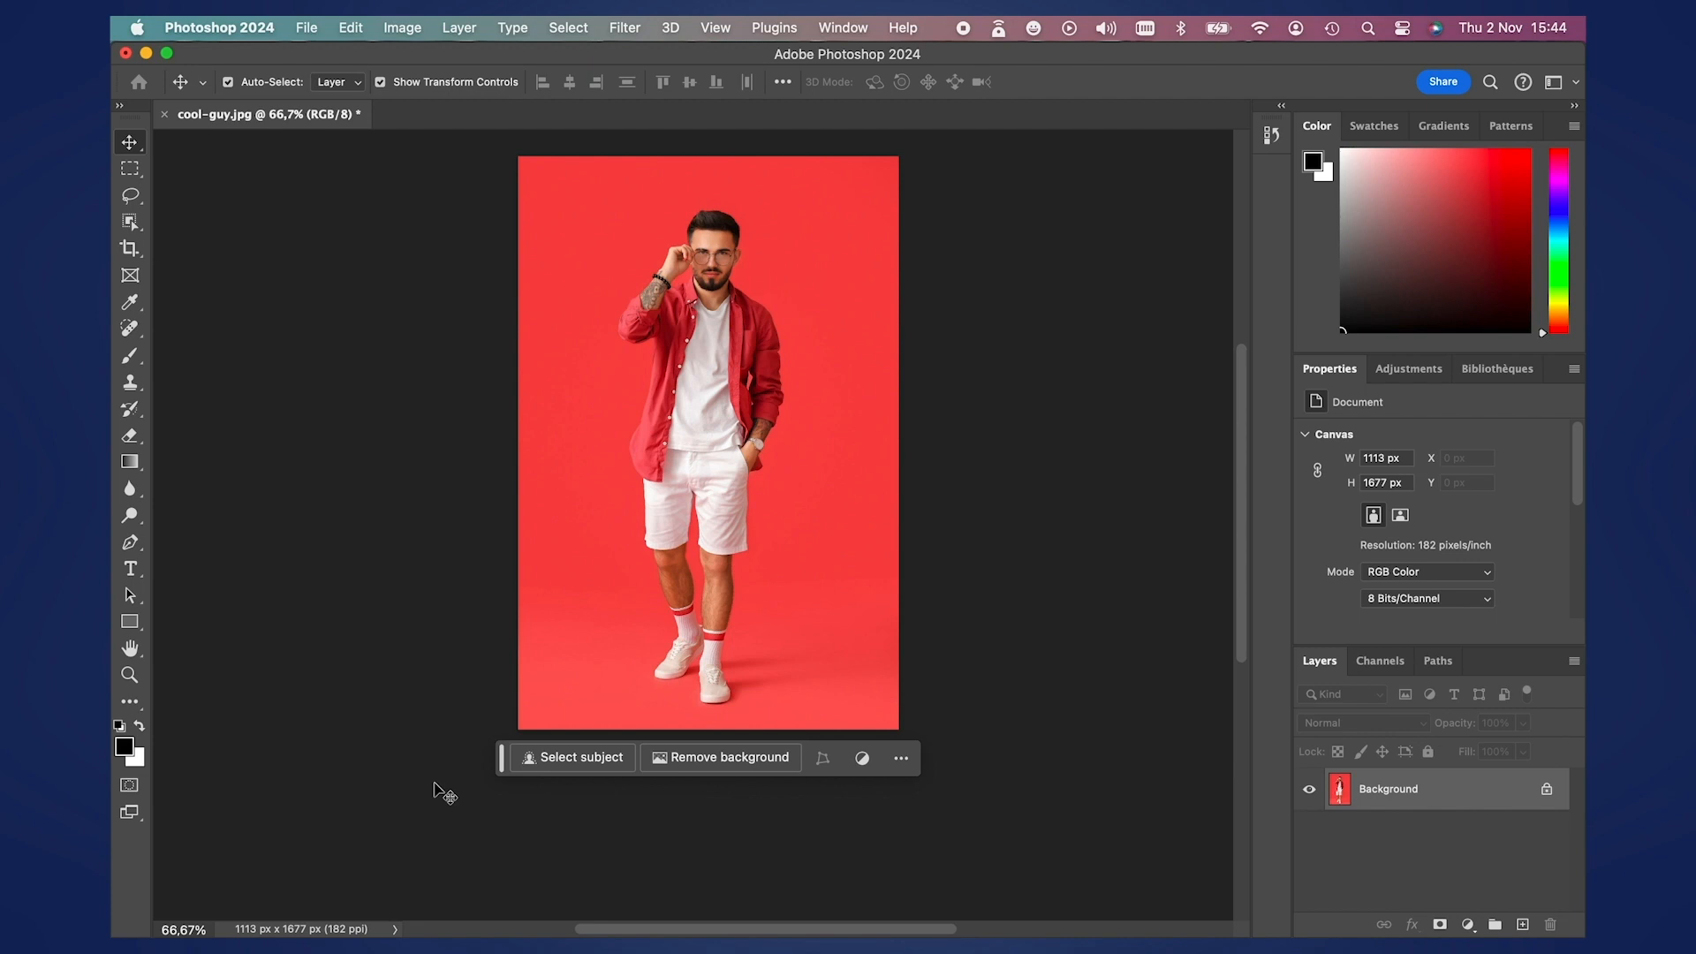
{"action": "mouse_move", "coordinate": [1446, 787]}
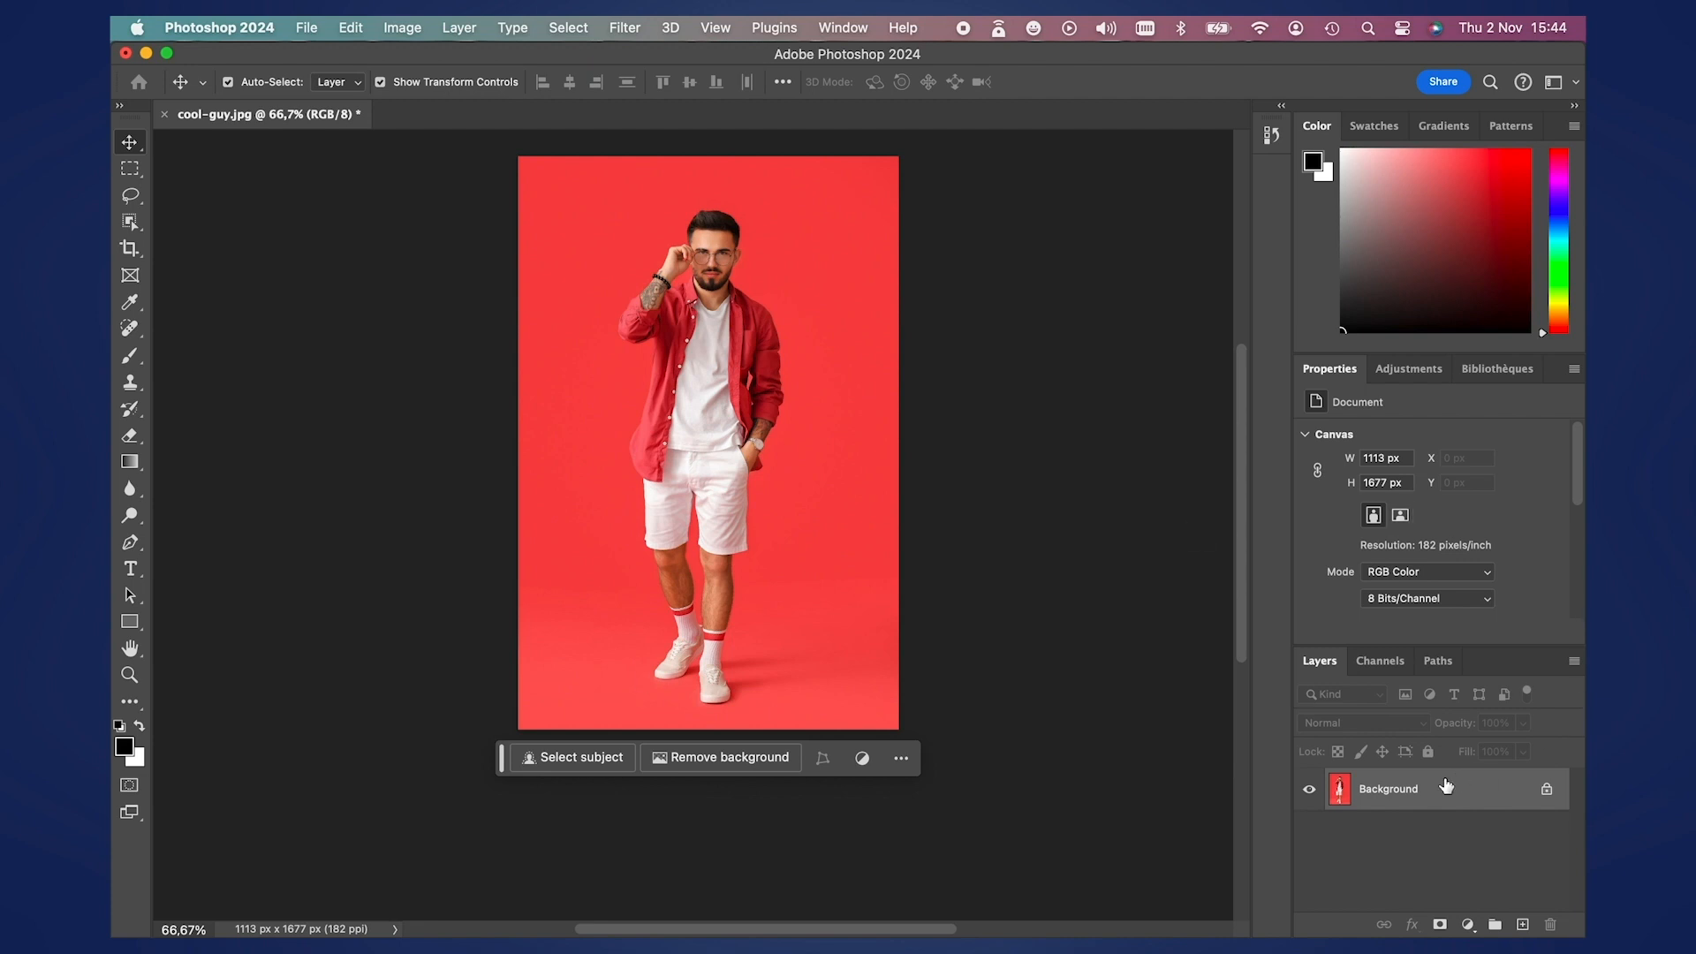
{"action": "mouse_move", "coordinate": [1444, 781]}
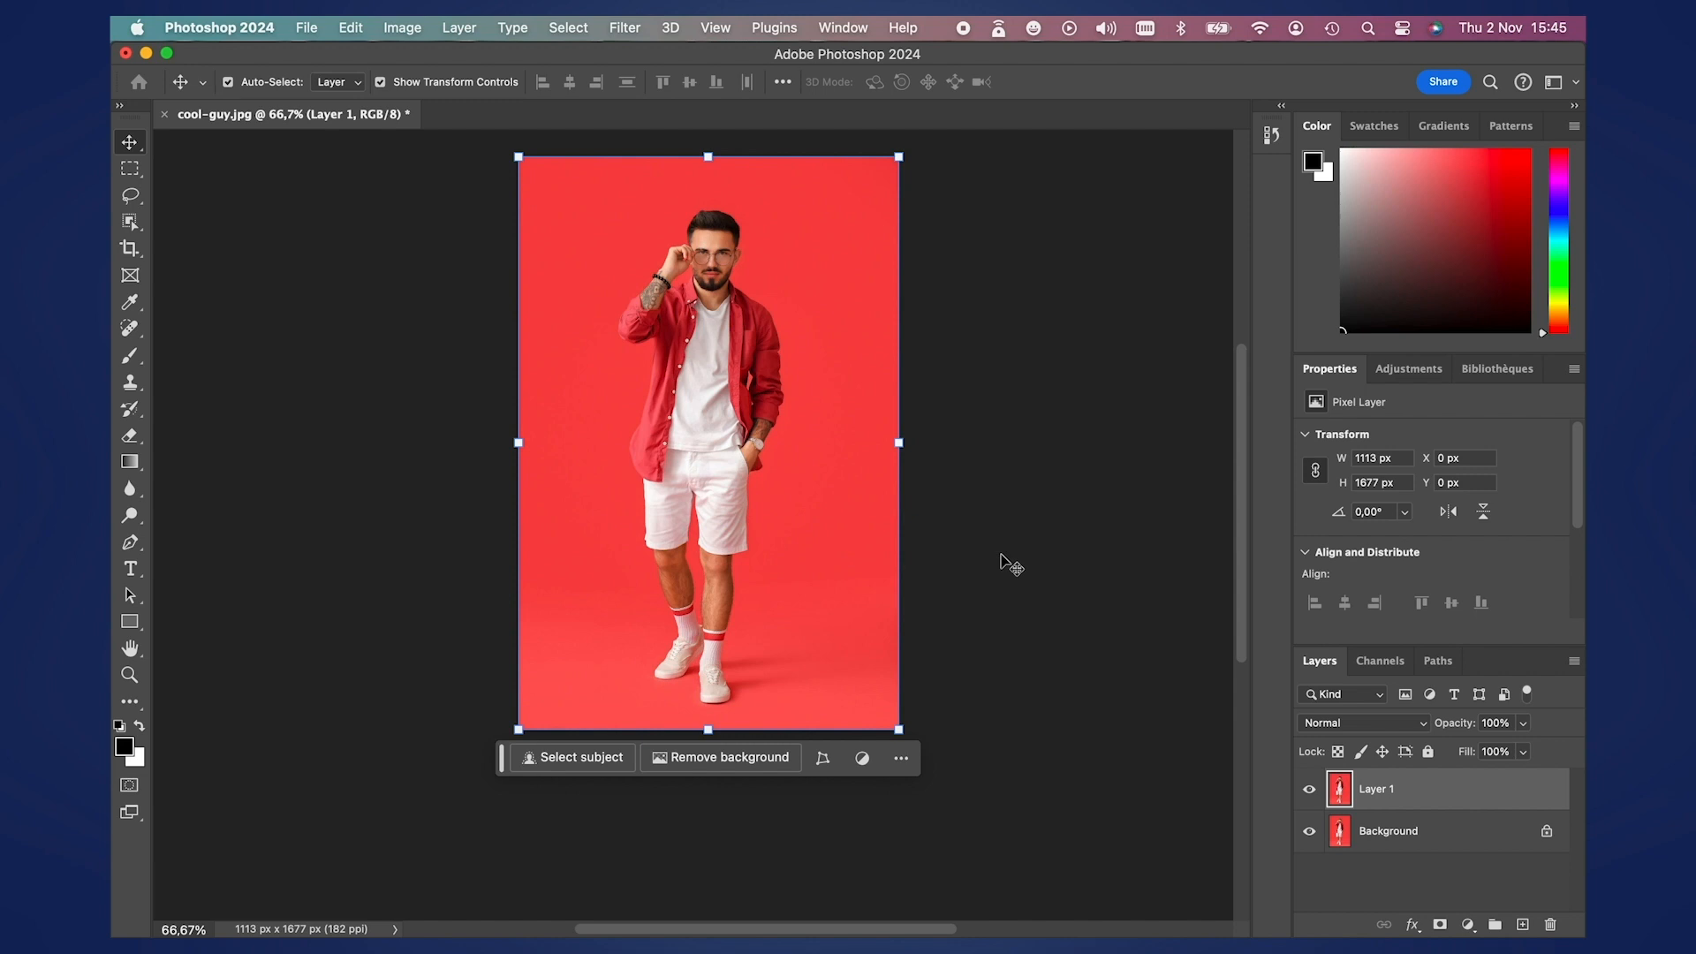
{"action": "mouse_move", "coordinate": [959, 587]}
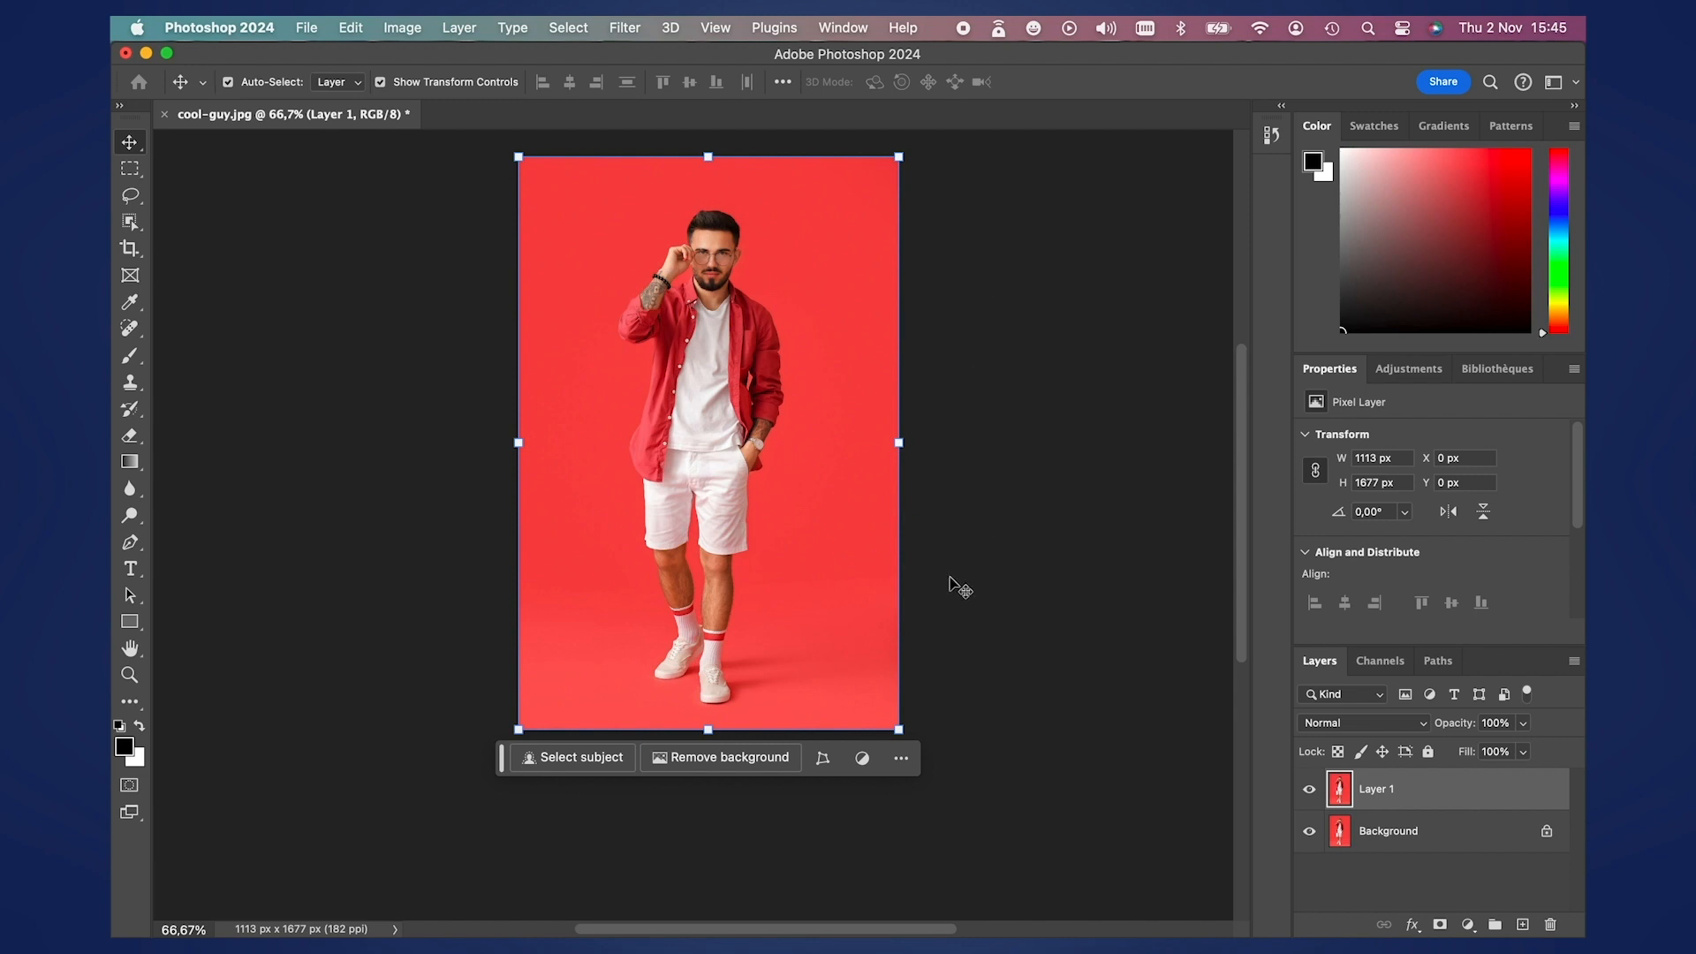
{"action": "mouse_move", "coordinate": [1050, 500]}
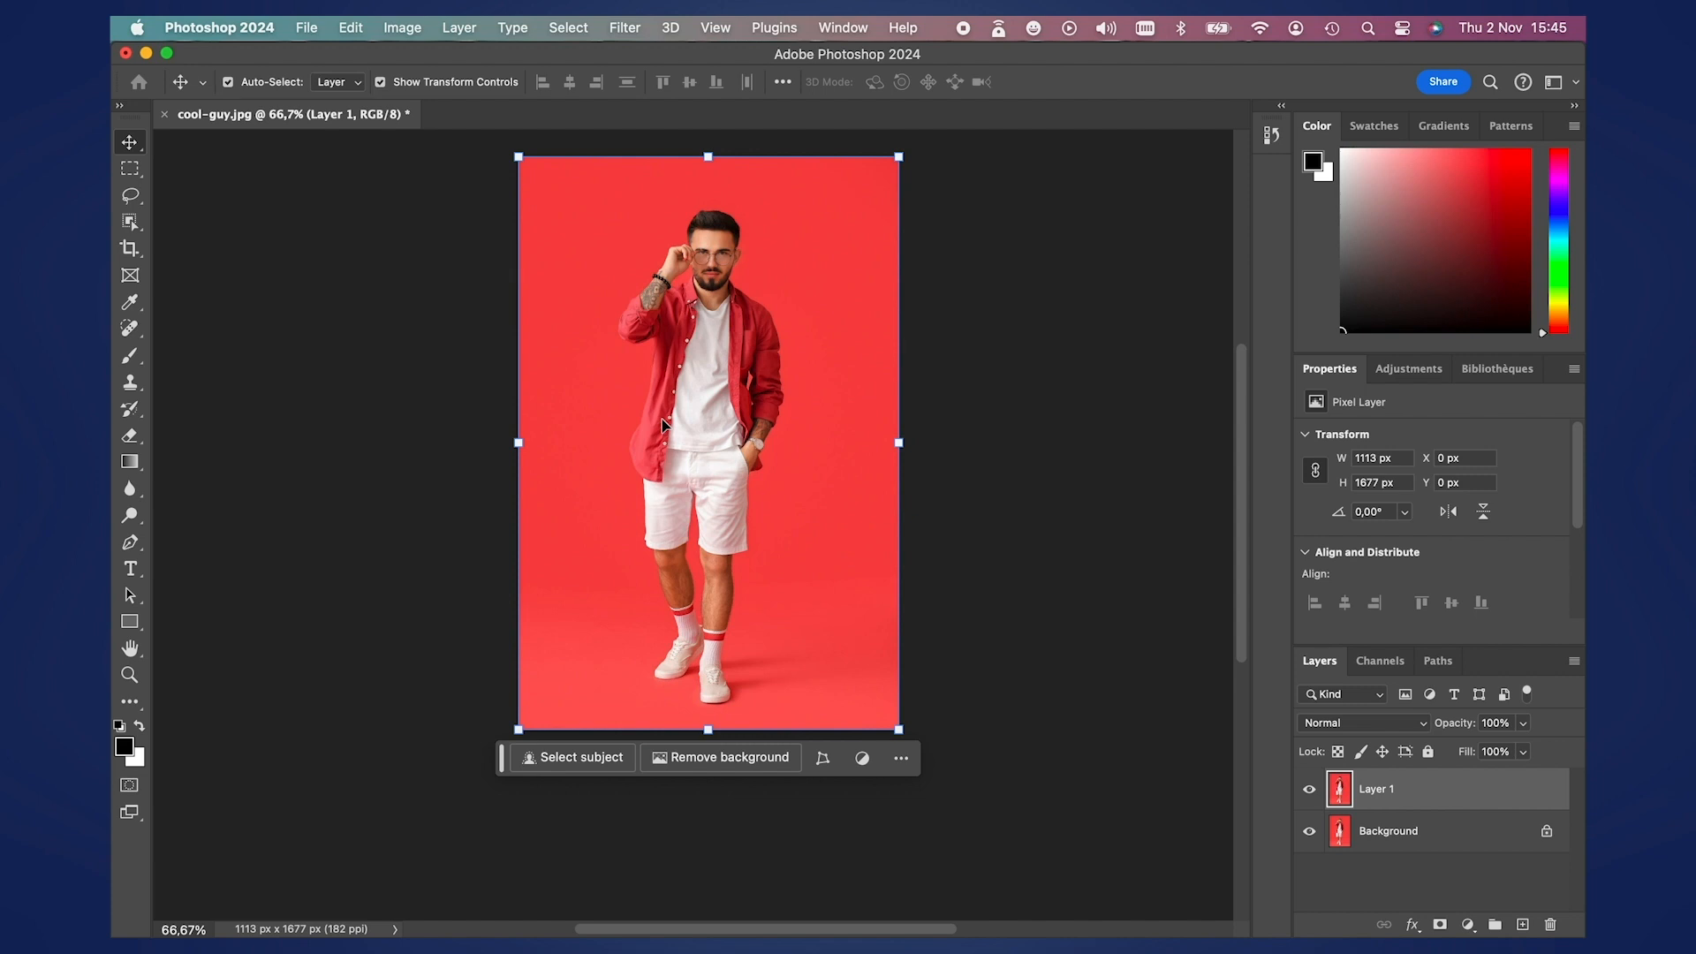
{"action": "mouse_move", "coordinate": [173, 217]}
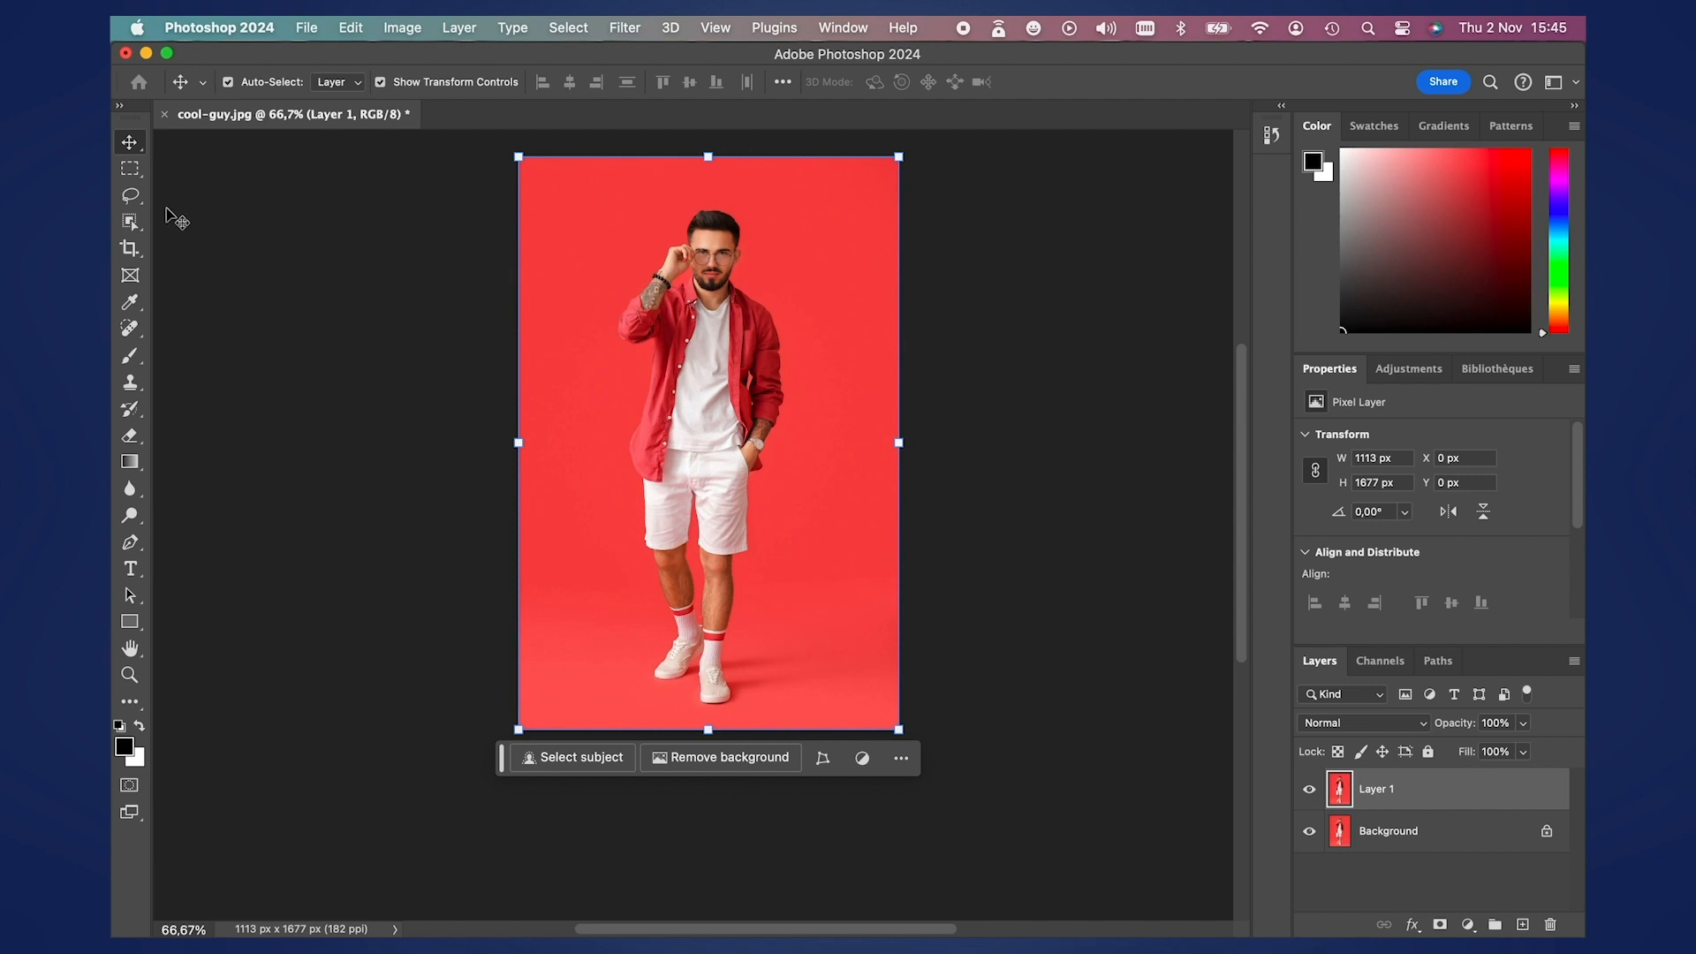
{"action": "mouse_move", "coordinate": [146, 443]}
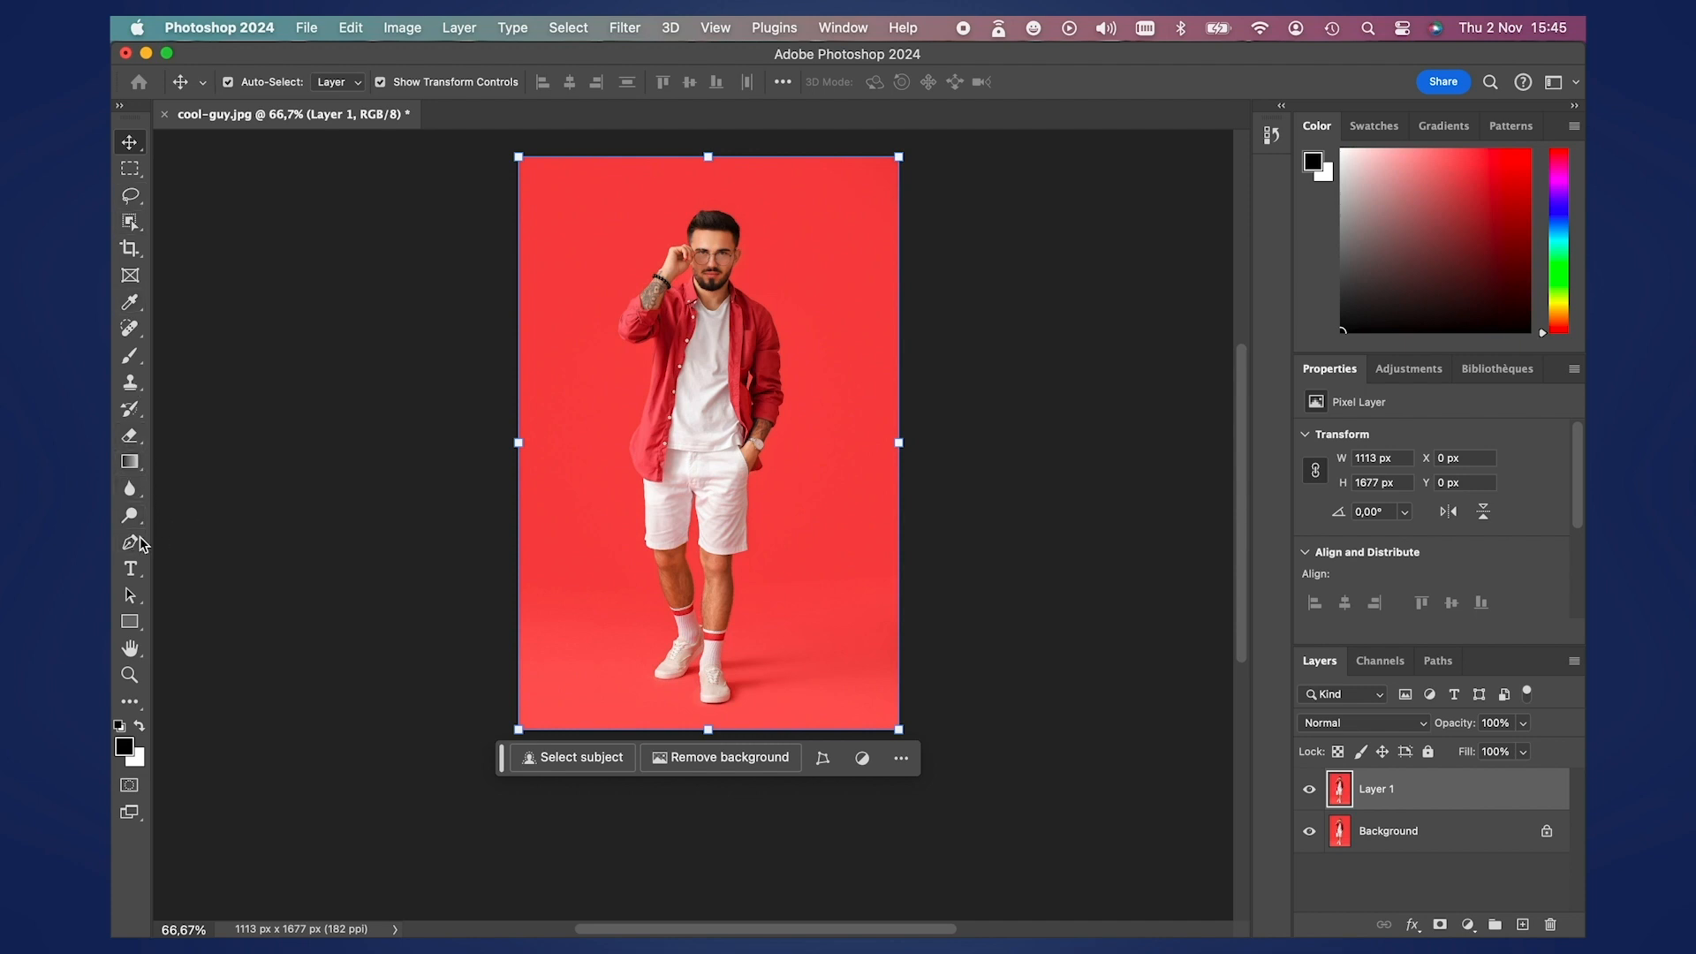
{"action": "mouse_move", "coordinate": [670, 239]}
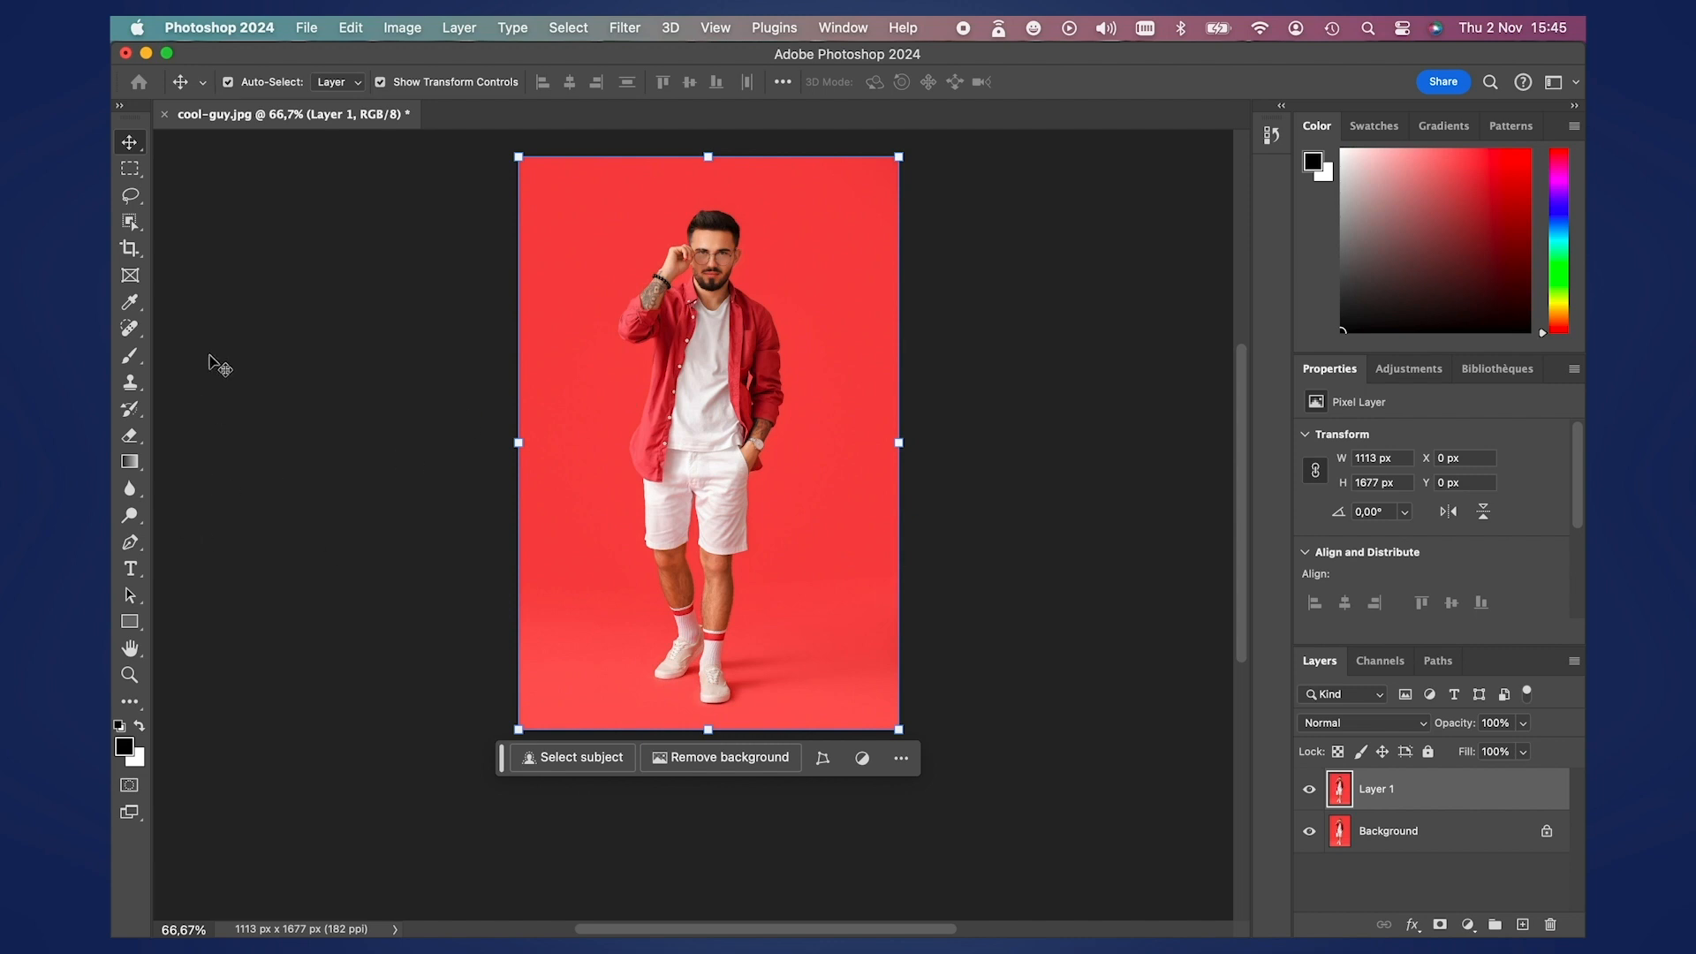
{"action": "left_click", "coordinate": [129, 197]}
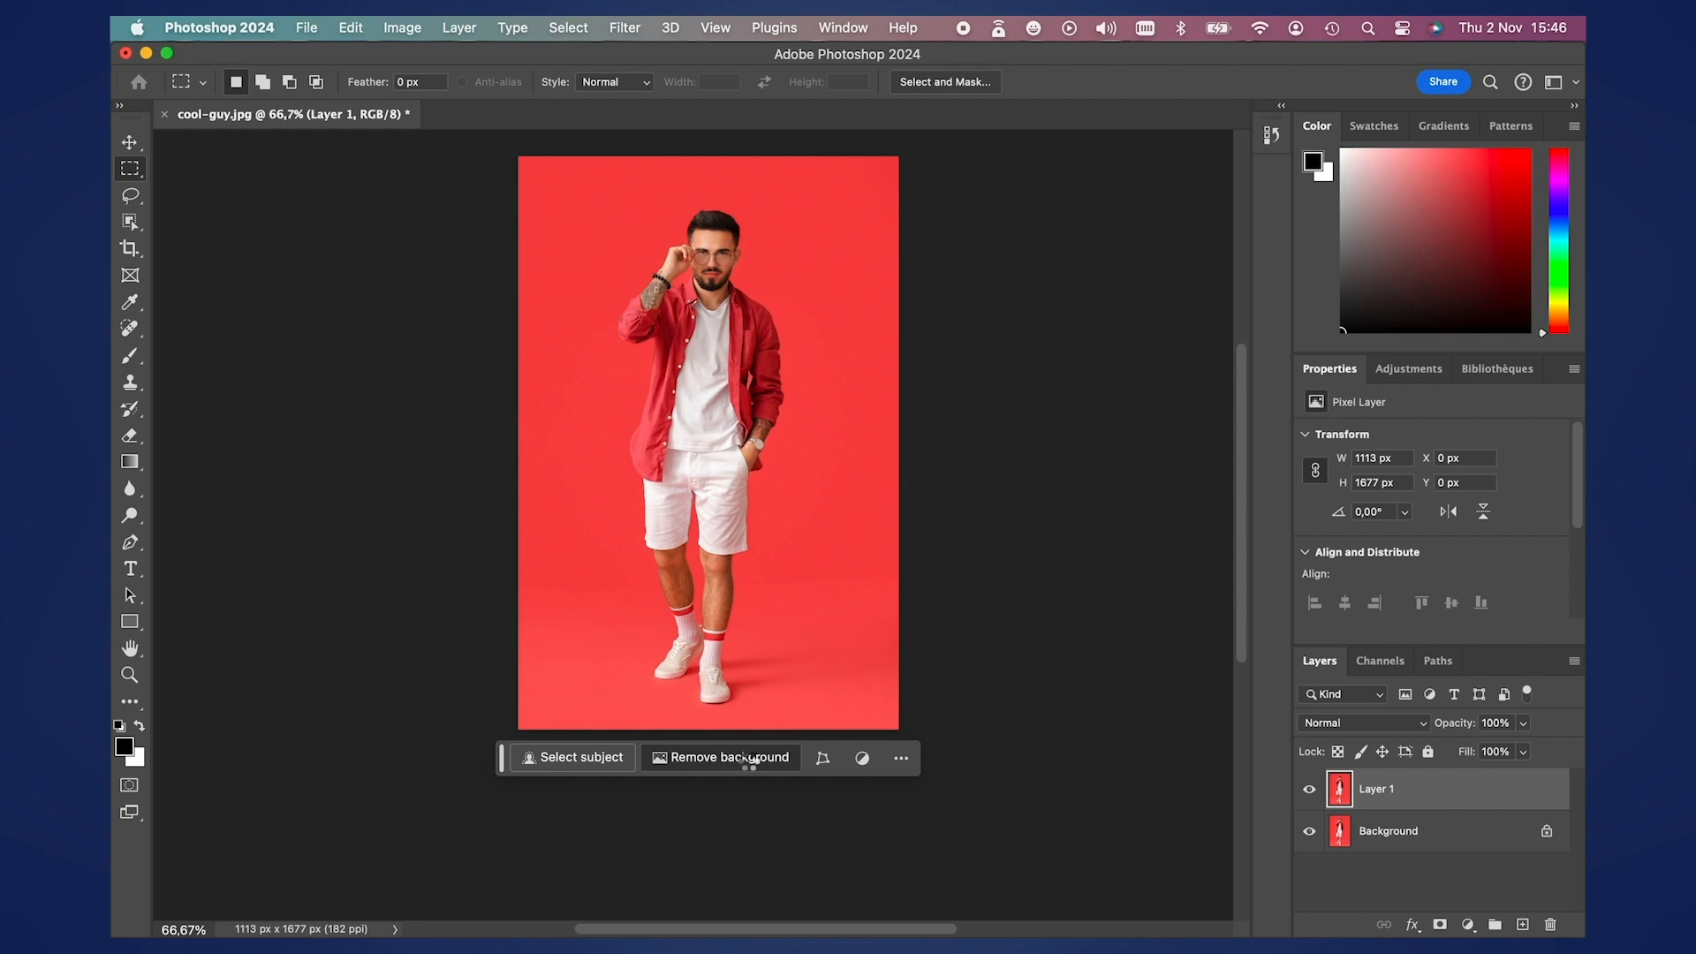
- Remove the red backdrop from Layer 1, hide the Background layer, and zoom in on the feet
{"action": "left_click", "coordinate": [719, 757]}
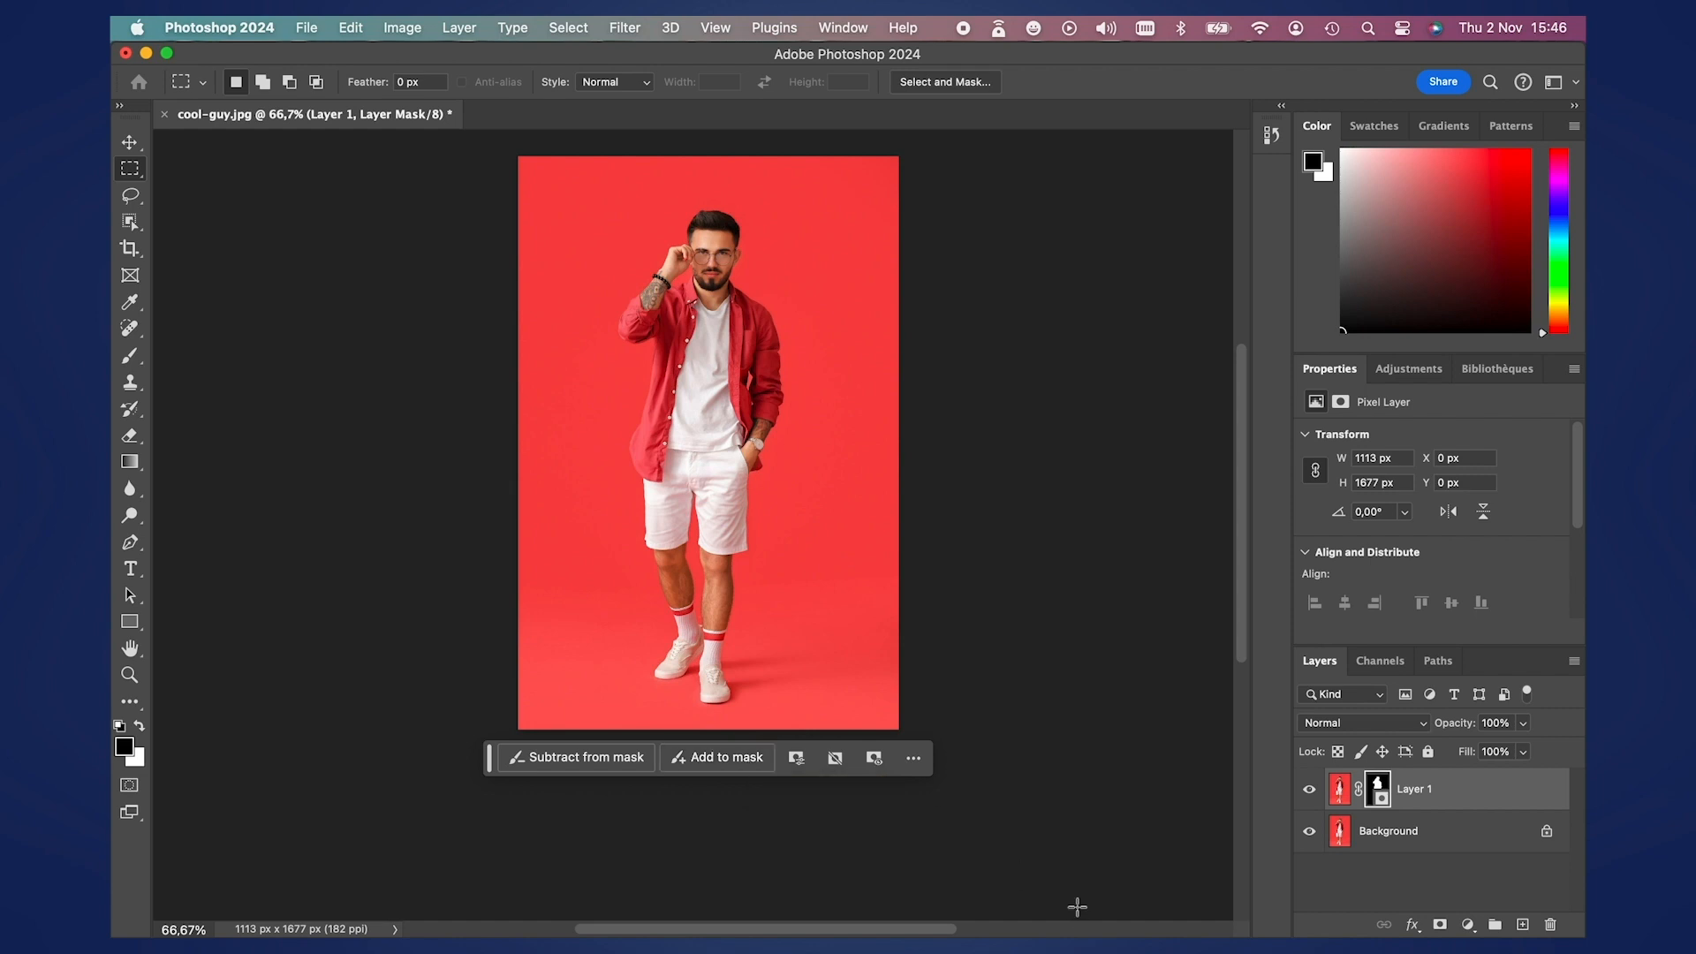
{"action": "left_click", "coordinate": [1307, 830]}
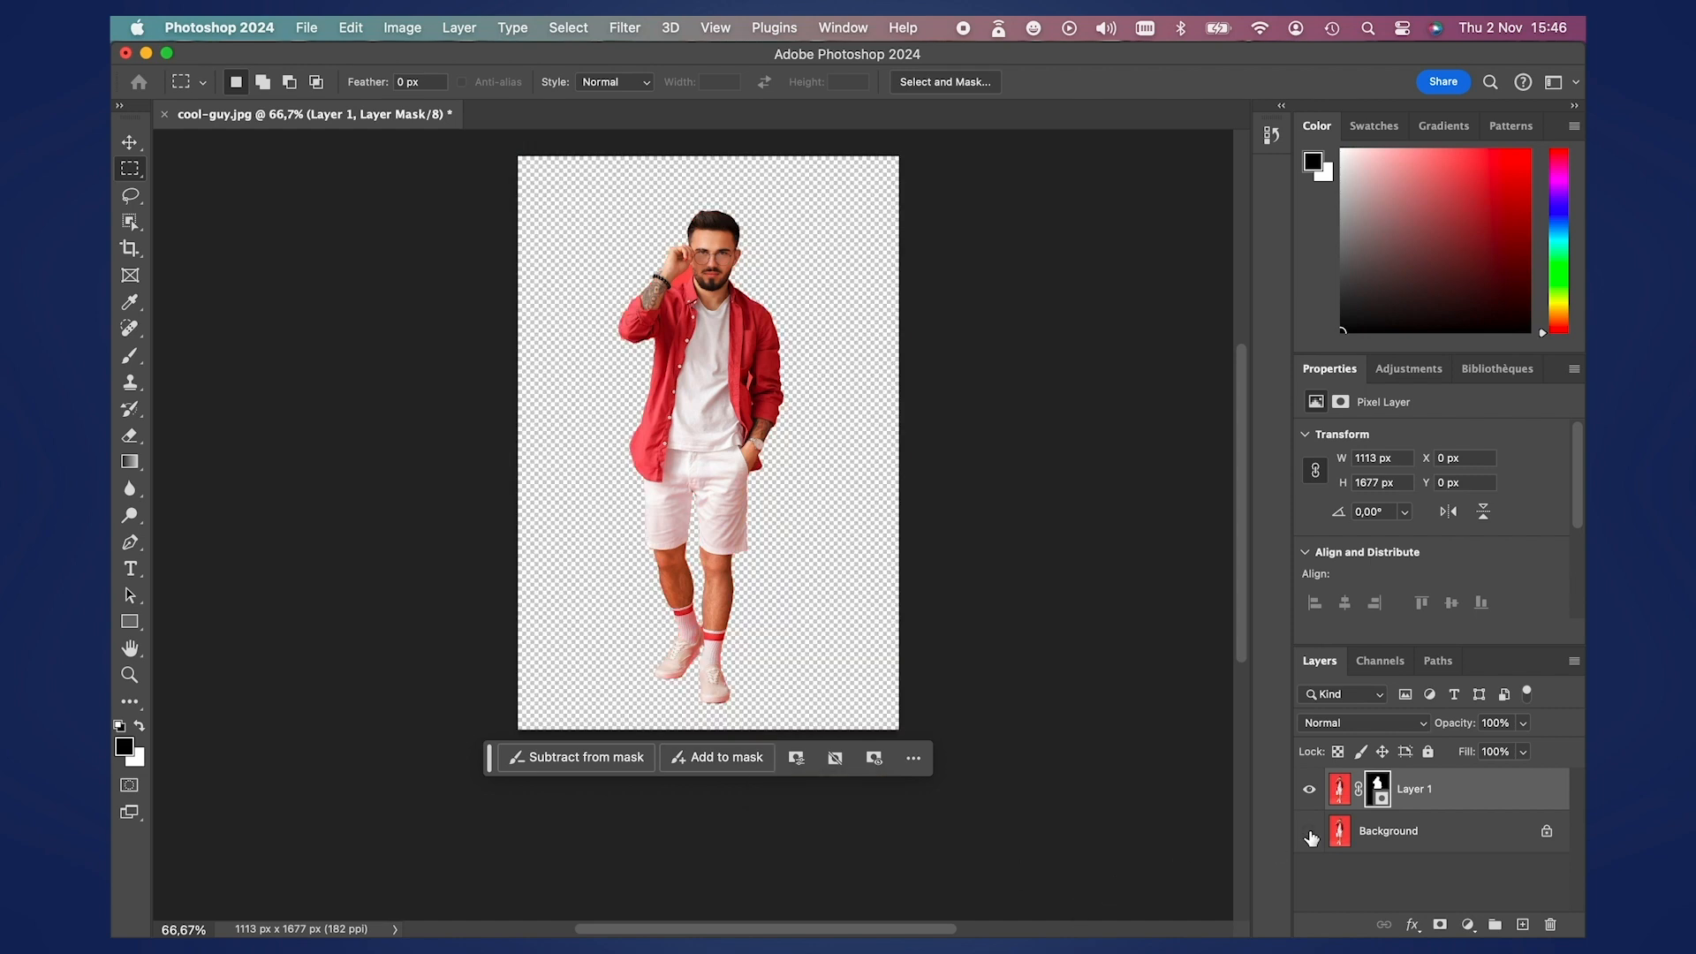
{"action": "left_click", "coordinate": [1309, 830]}
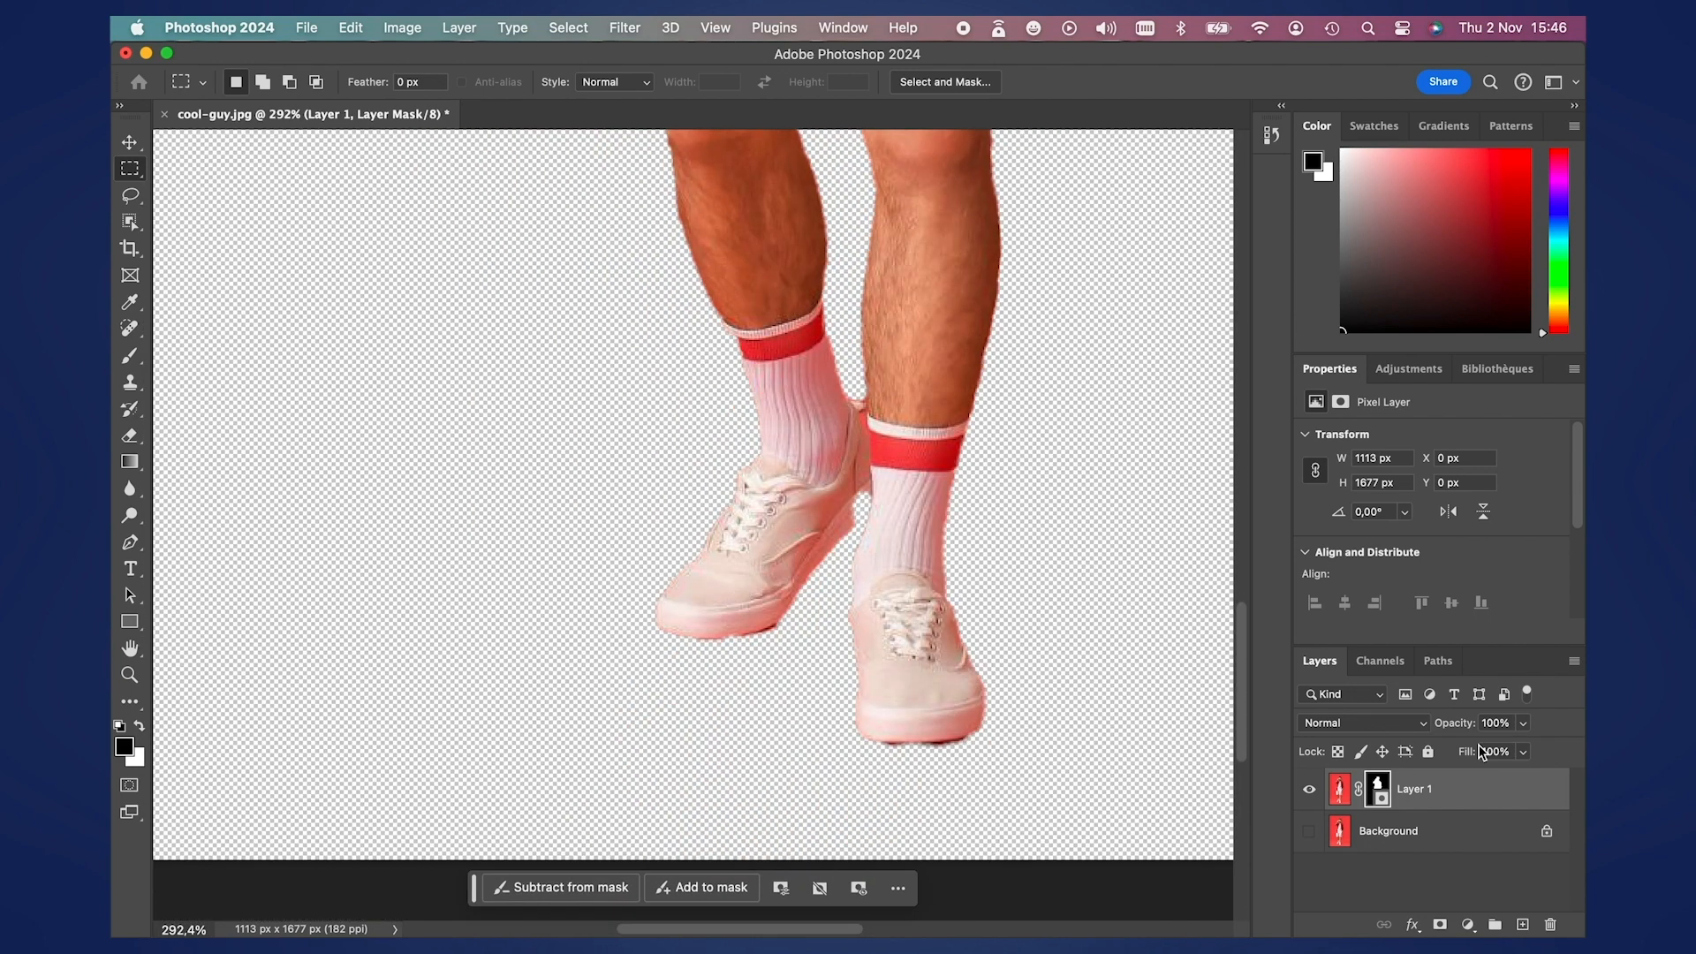
- Target Layer 1's mask and set up a small white brush for the shoes
{"action": "left_click", "coordinate": [1378, 789]}
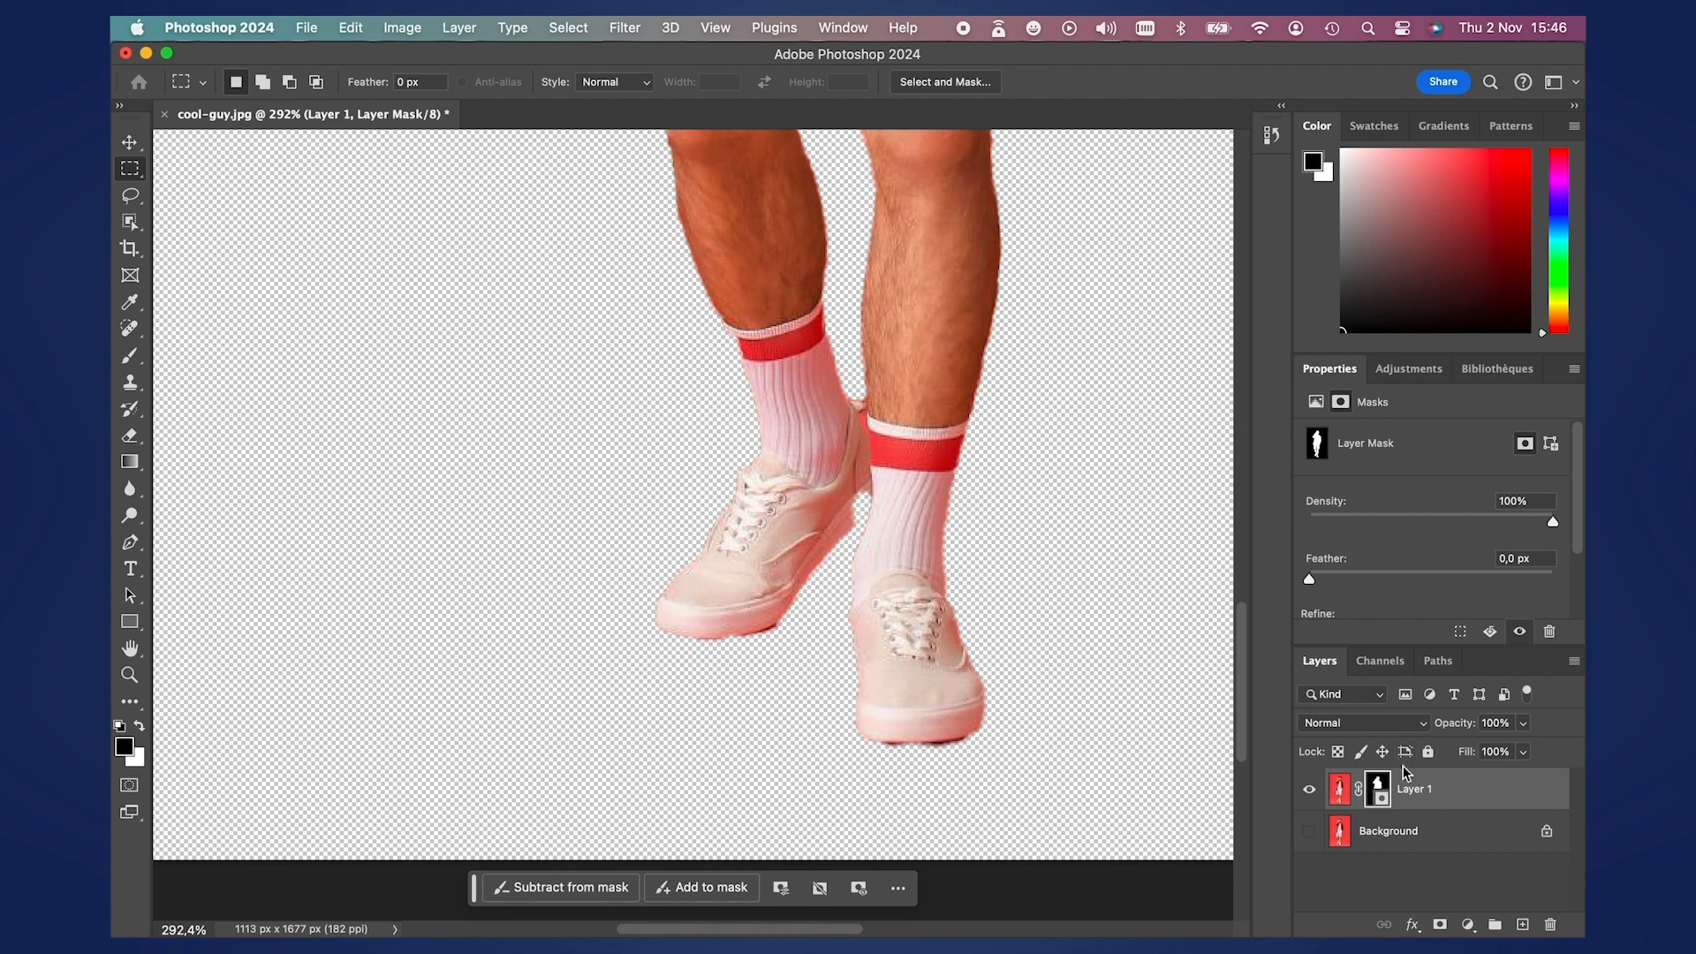
{"action": "mouse_move", "coordinate": [133, 358]}
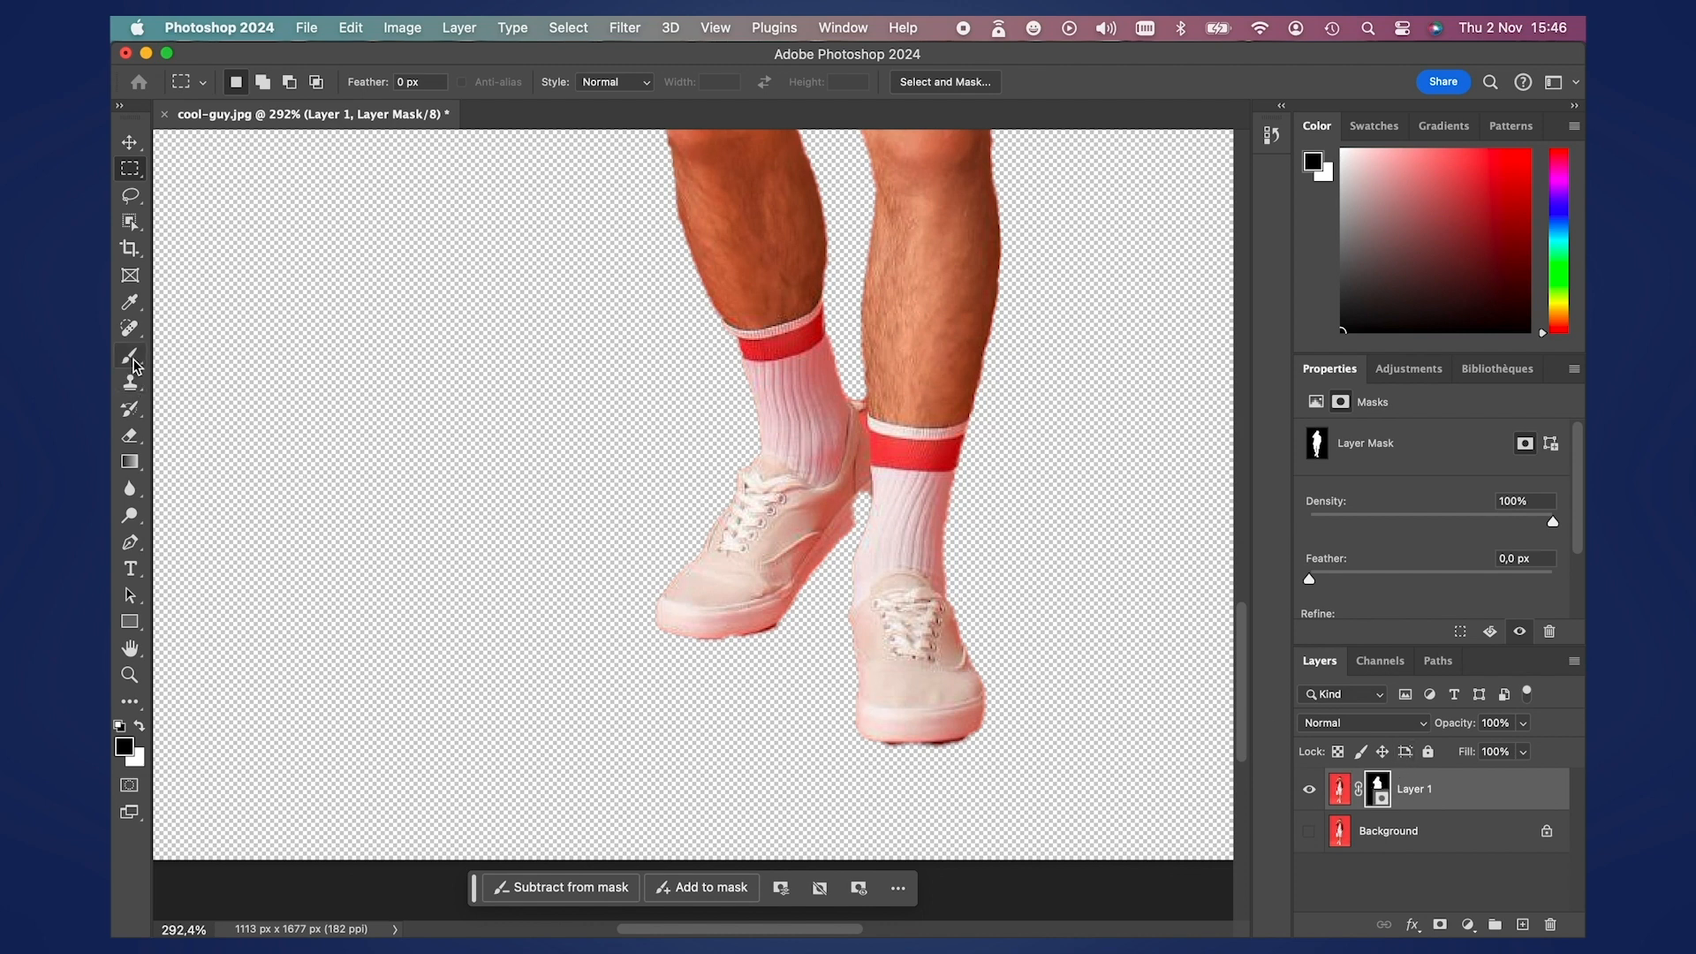
{"action": "left_click", "coordinate": [129, 355]}
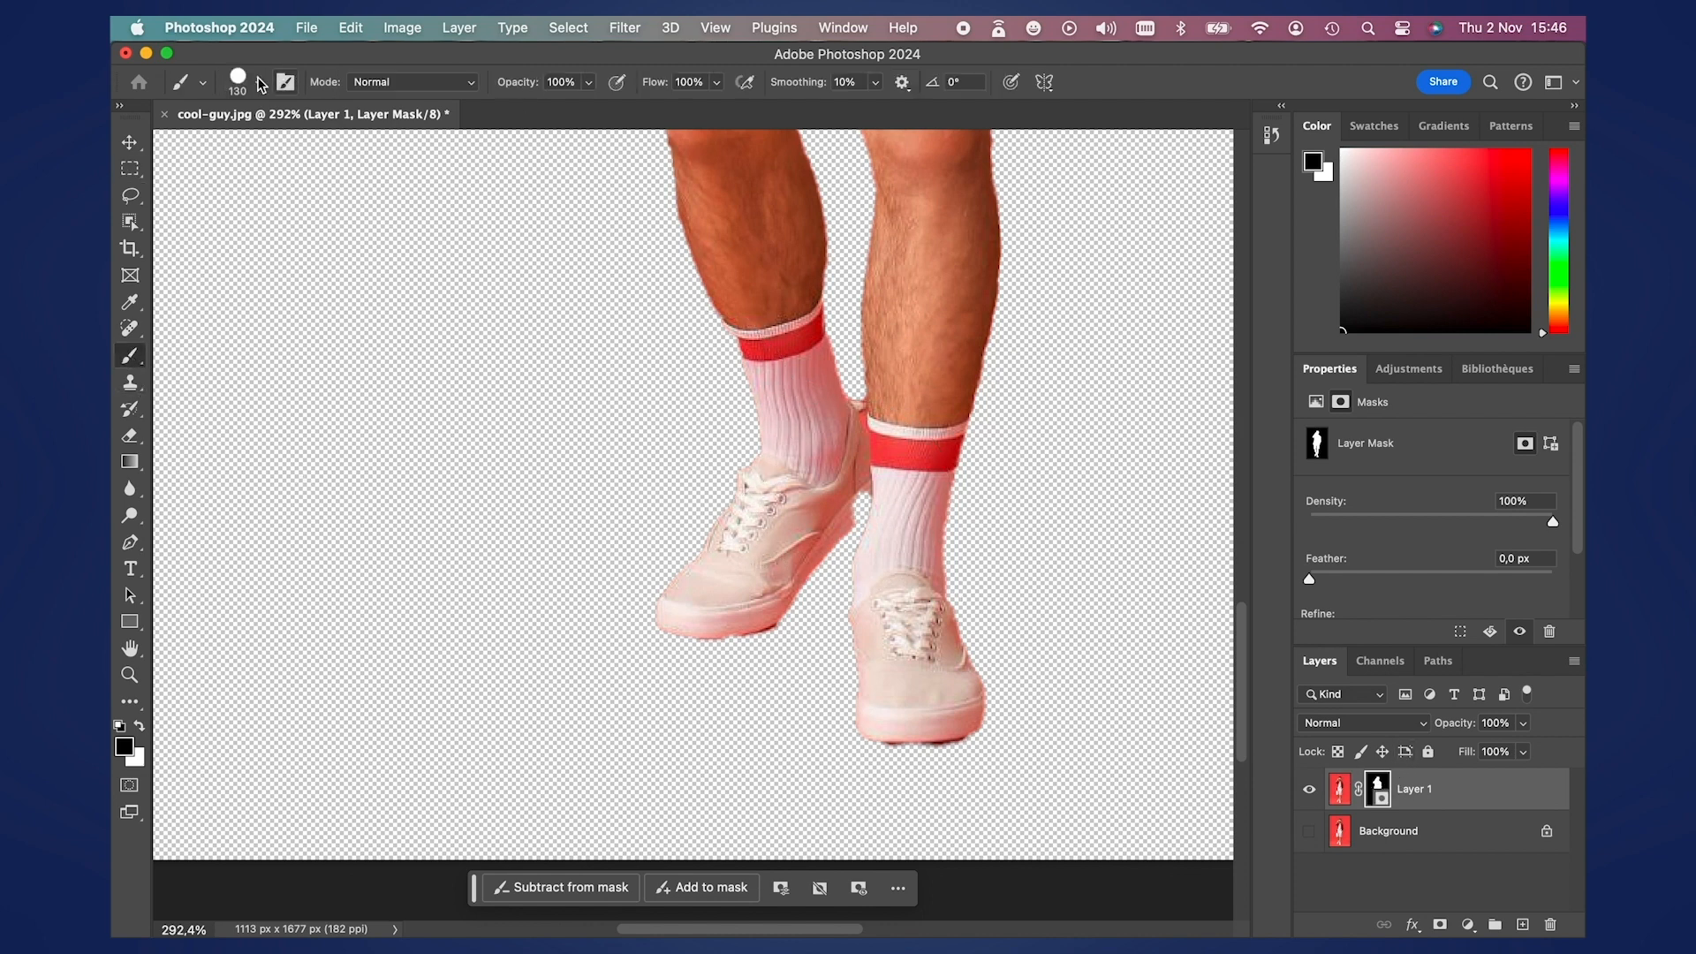
{"action": "left_click", "coordinate": [258, 82]}
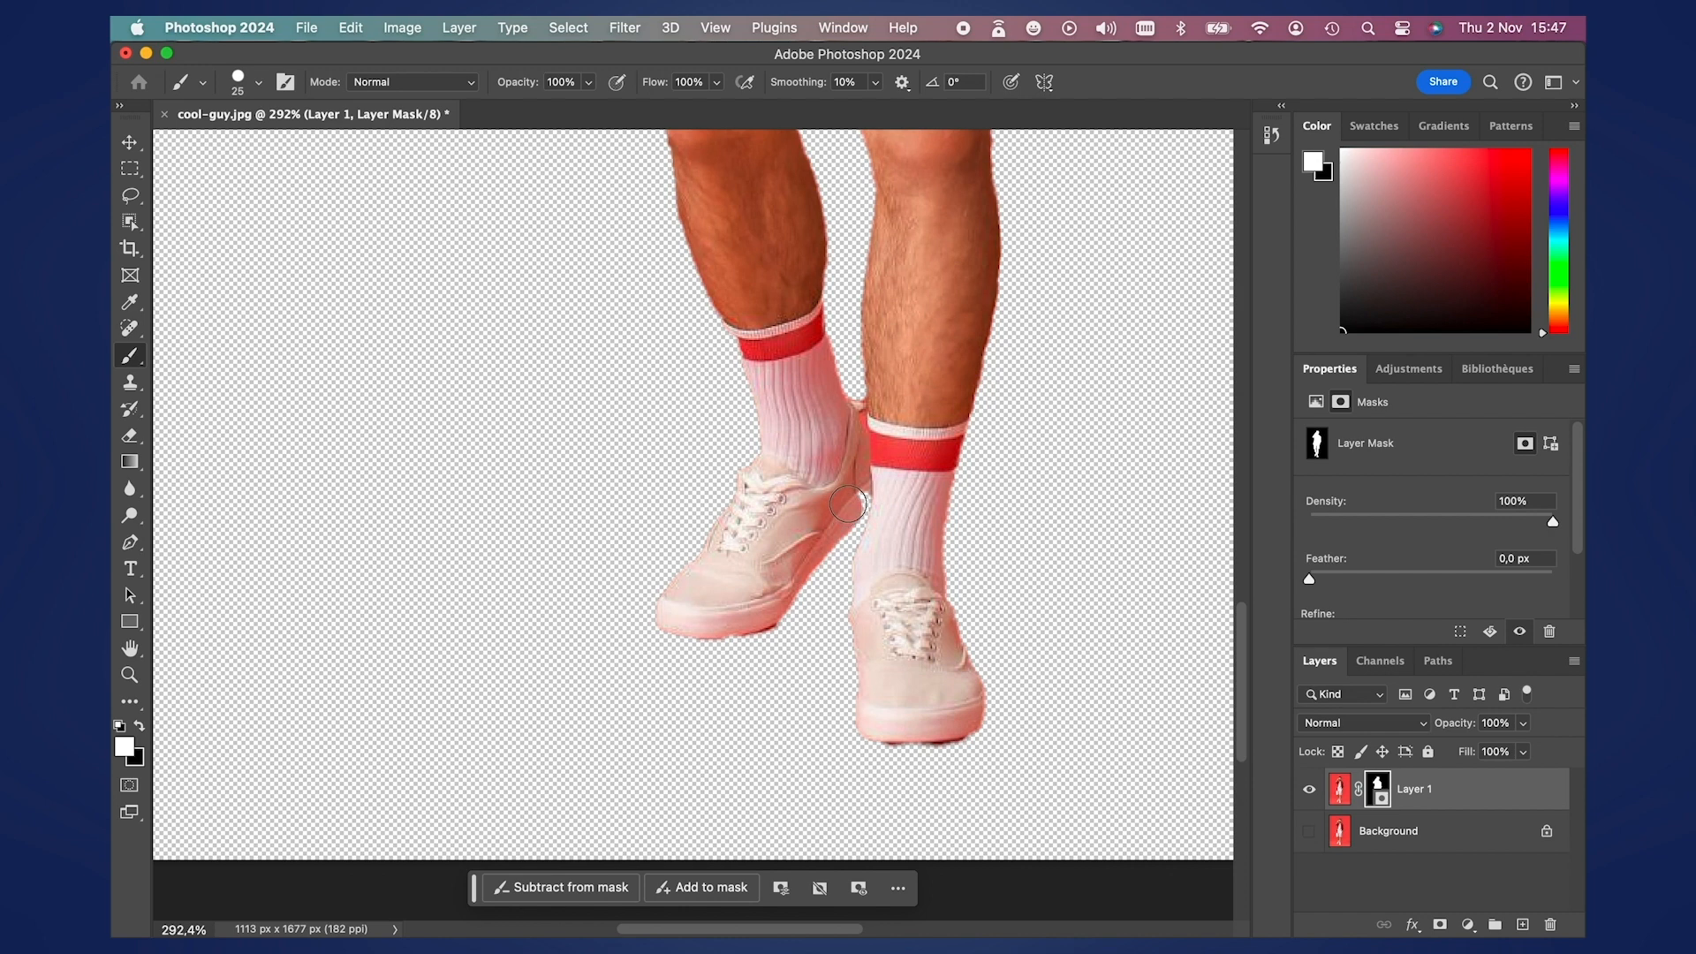
{"action": "mouse_move", "coordinate": [850, 501]}
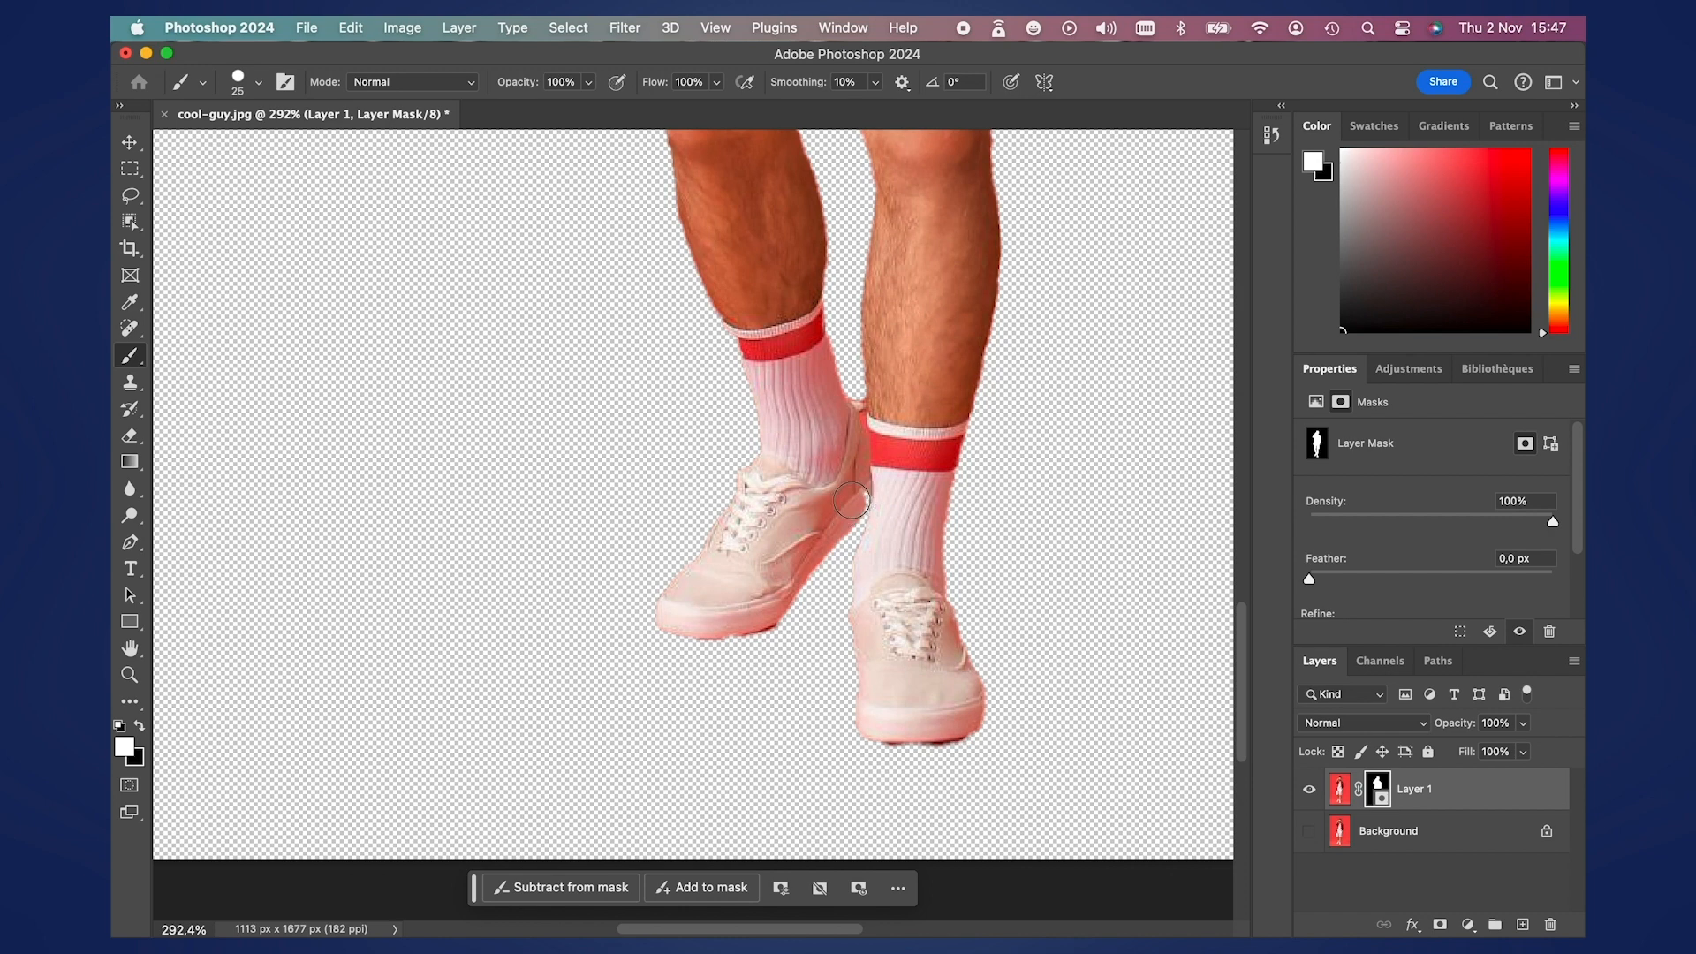
{"action": "mouse_move", "coordinate": [883, 478]}
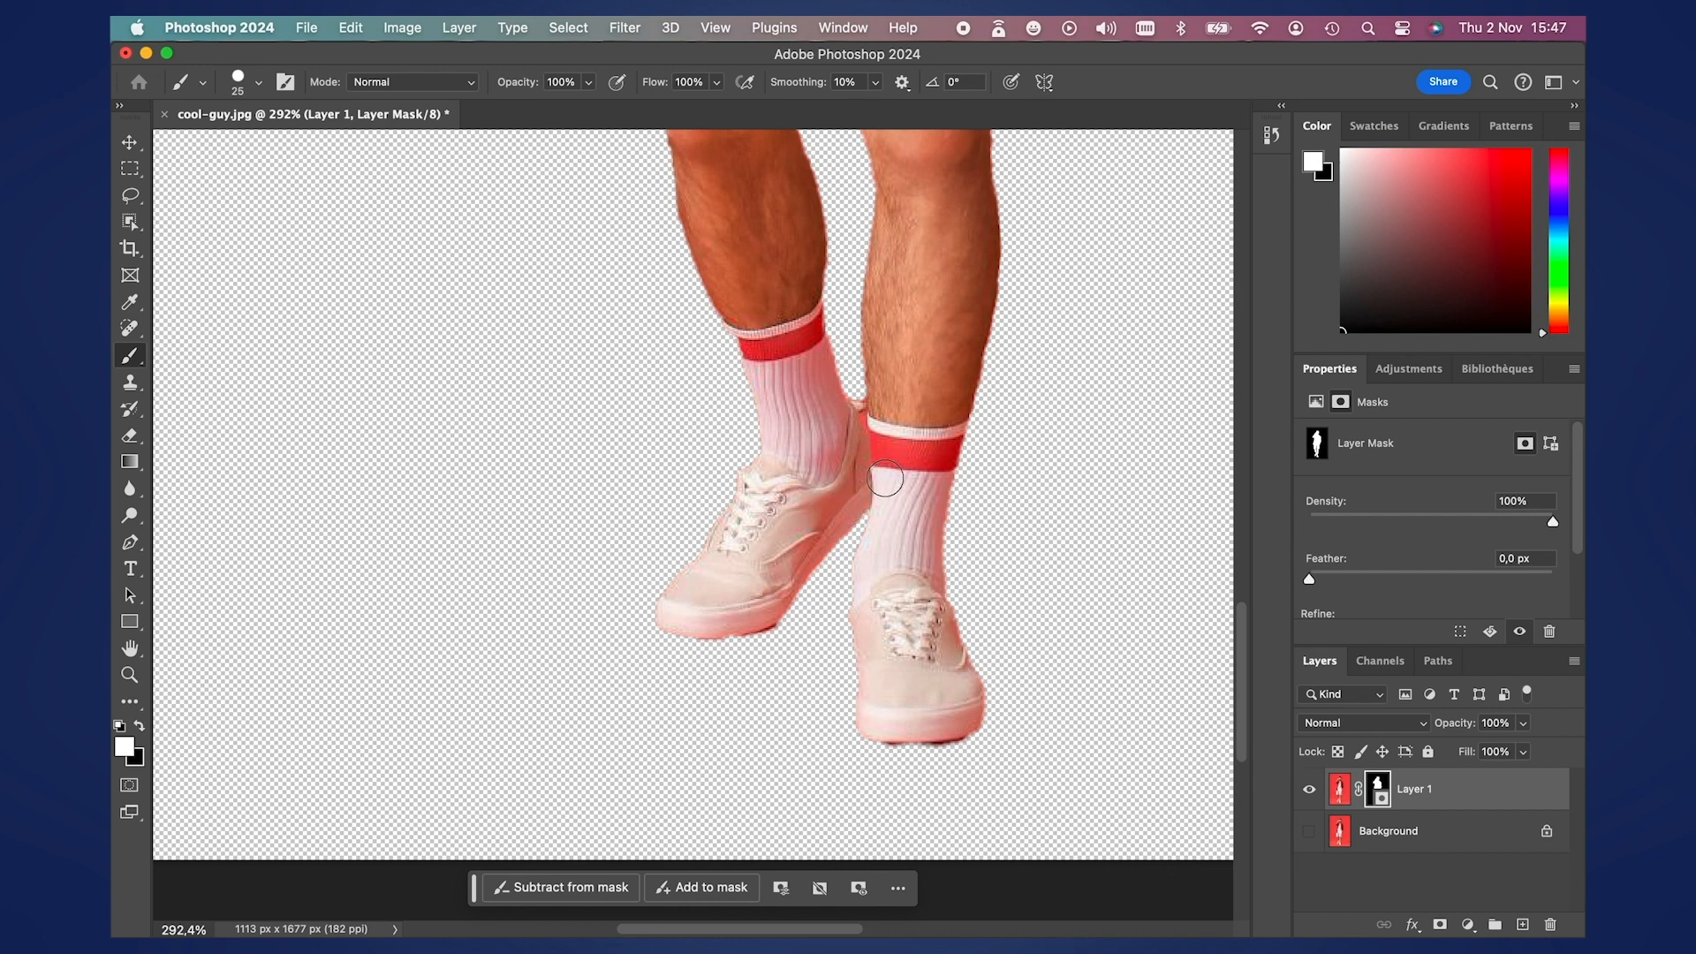
- Load the man's outline from the mask and invert it to select his surroundings
{"action": "left_click", "coordinate": [129, 144]}
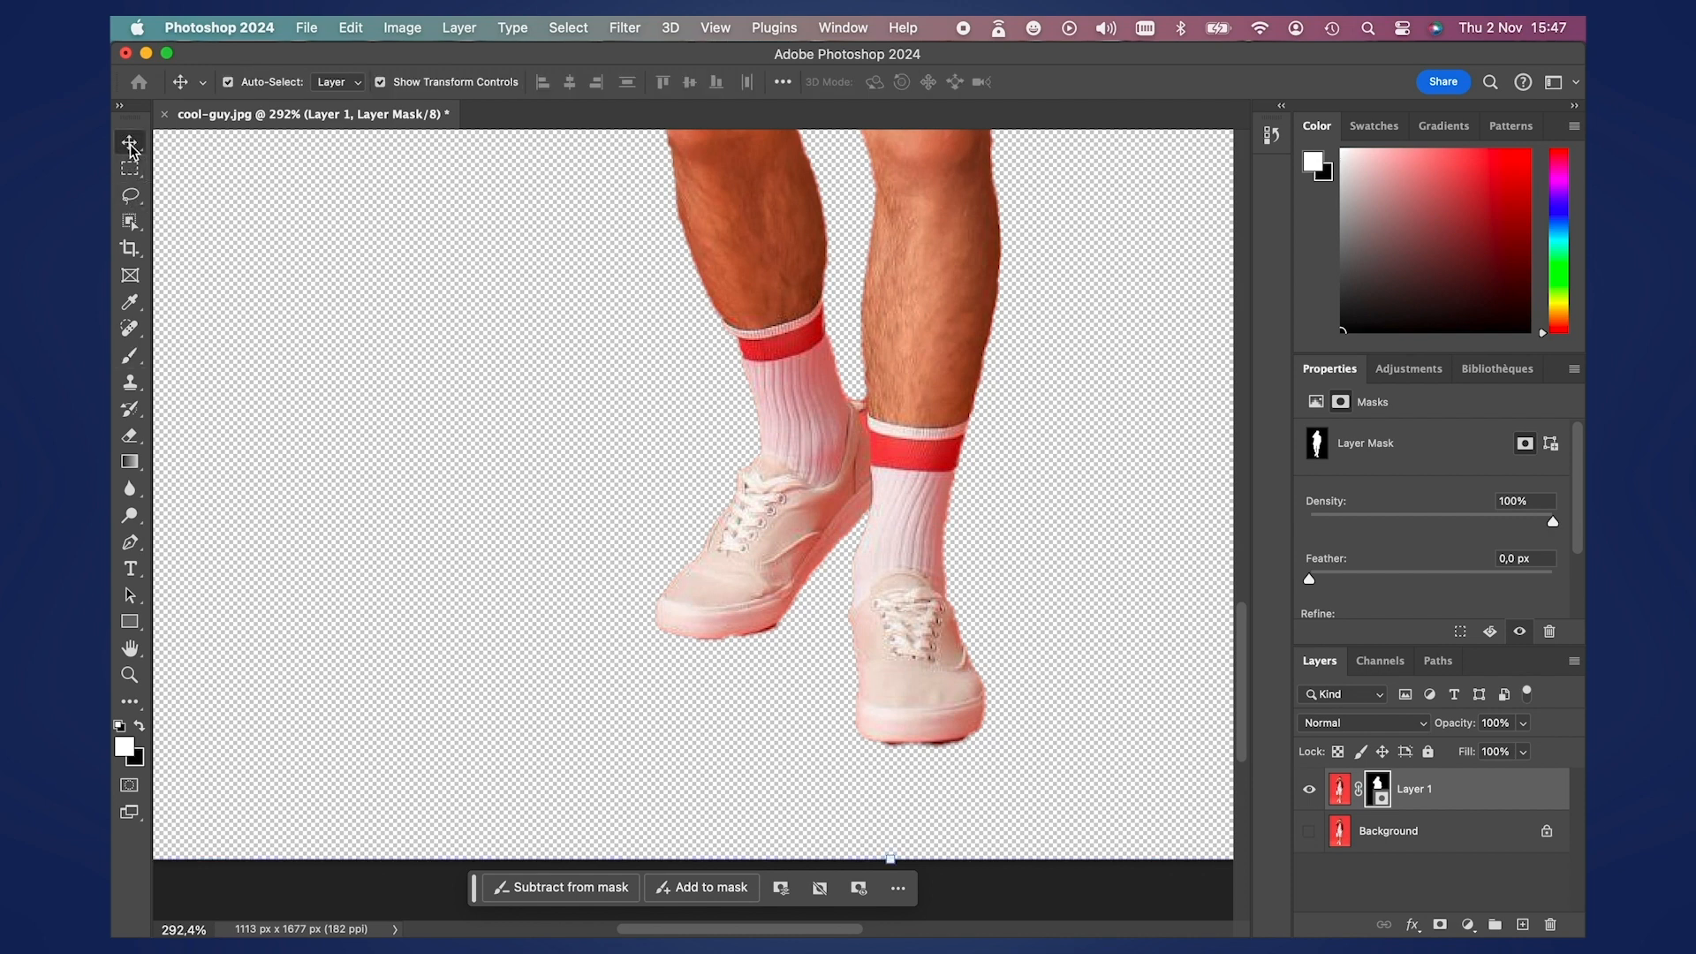
{"action": "mouse_move", "coordinate": [1113, 665]}
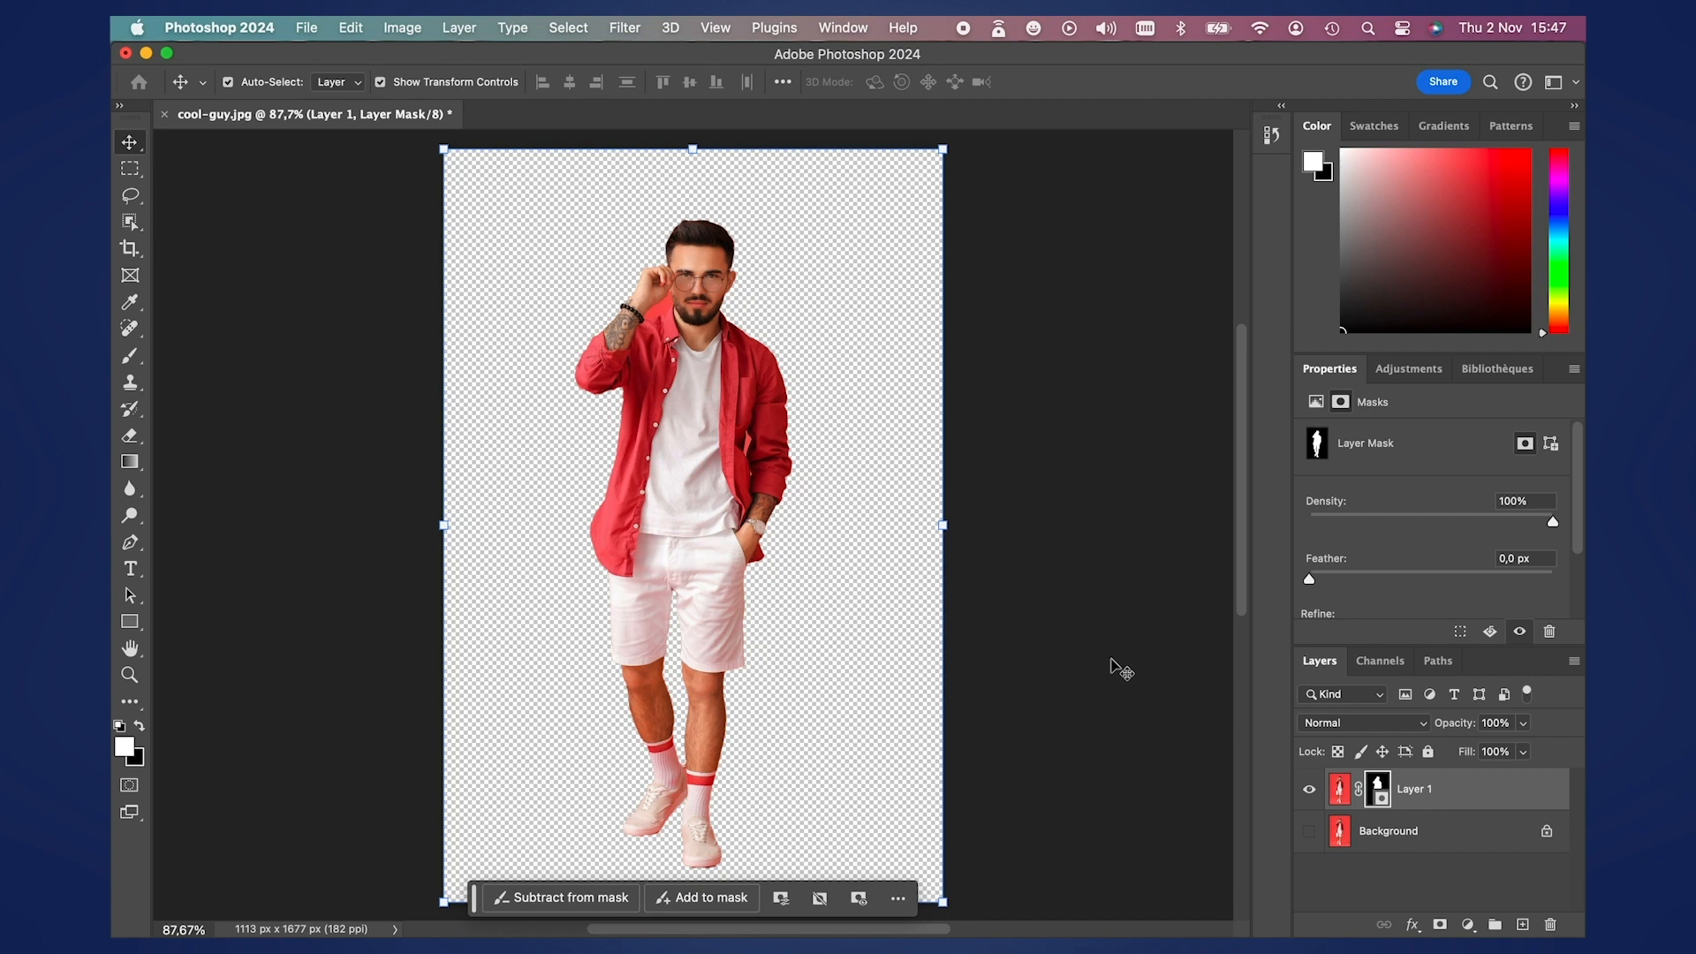
{"action": "mouse_move", "coordinate": [928, 700]}
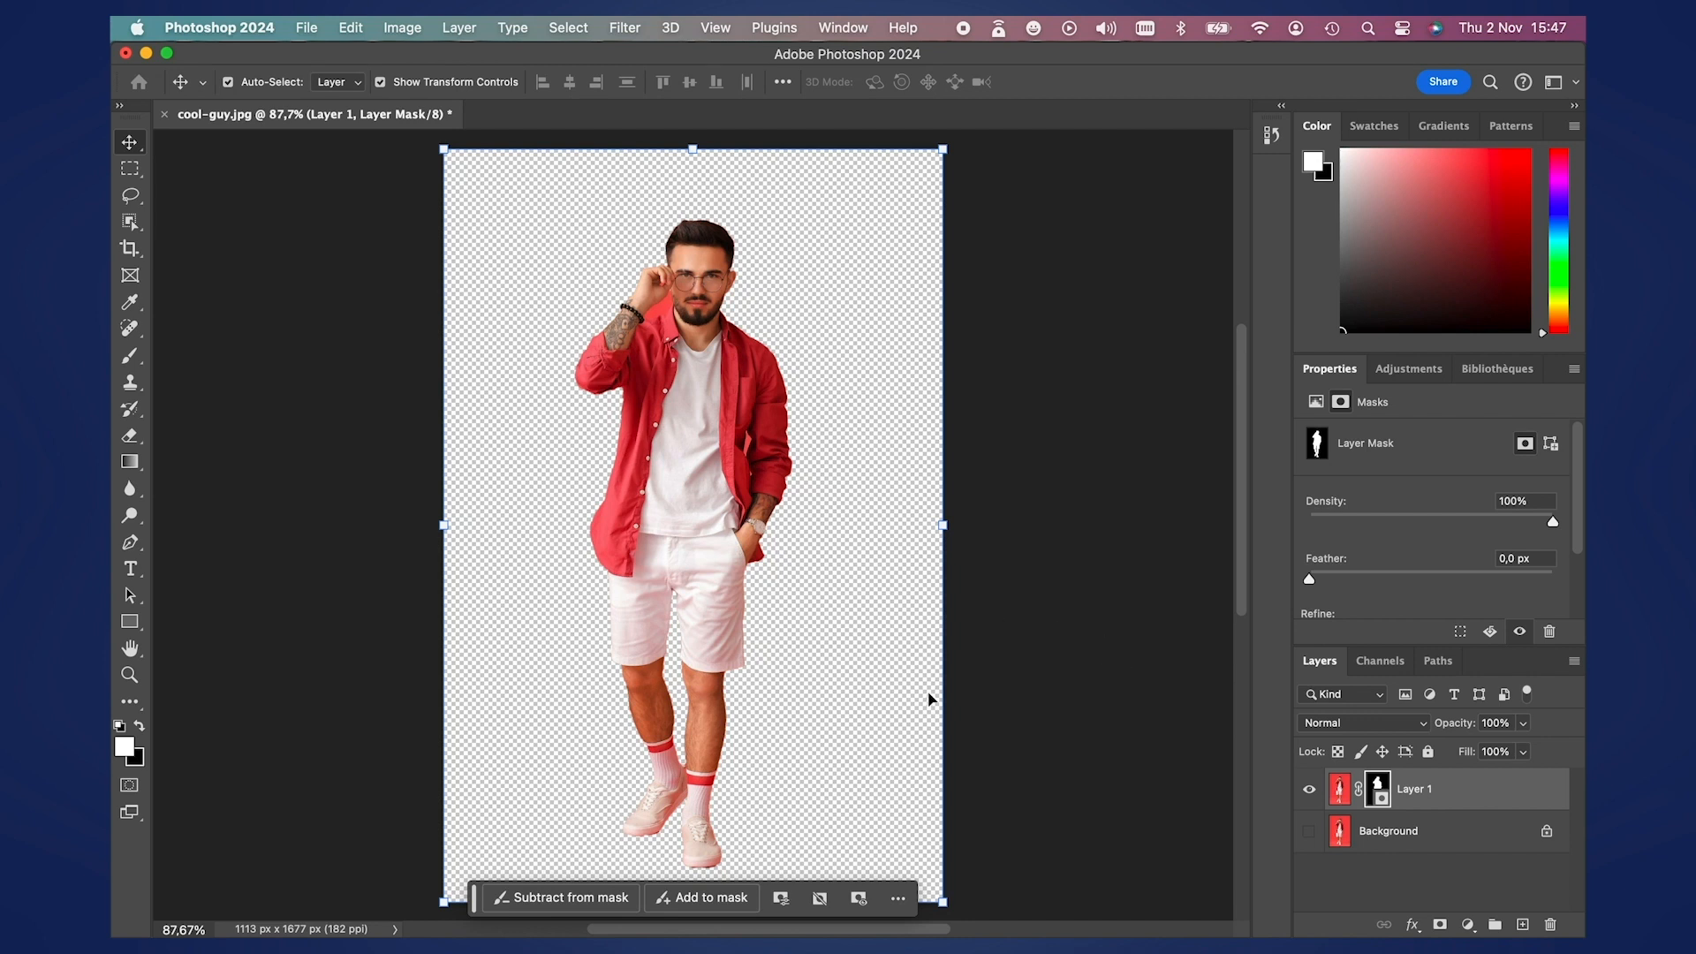
{"action": "mouse_move", "coordinate": [1339, 736]}
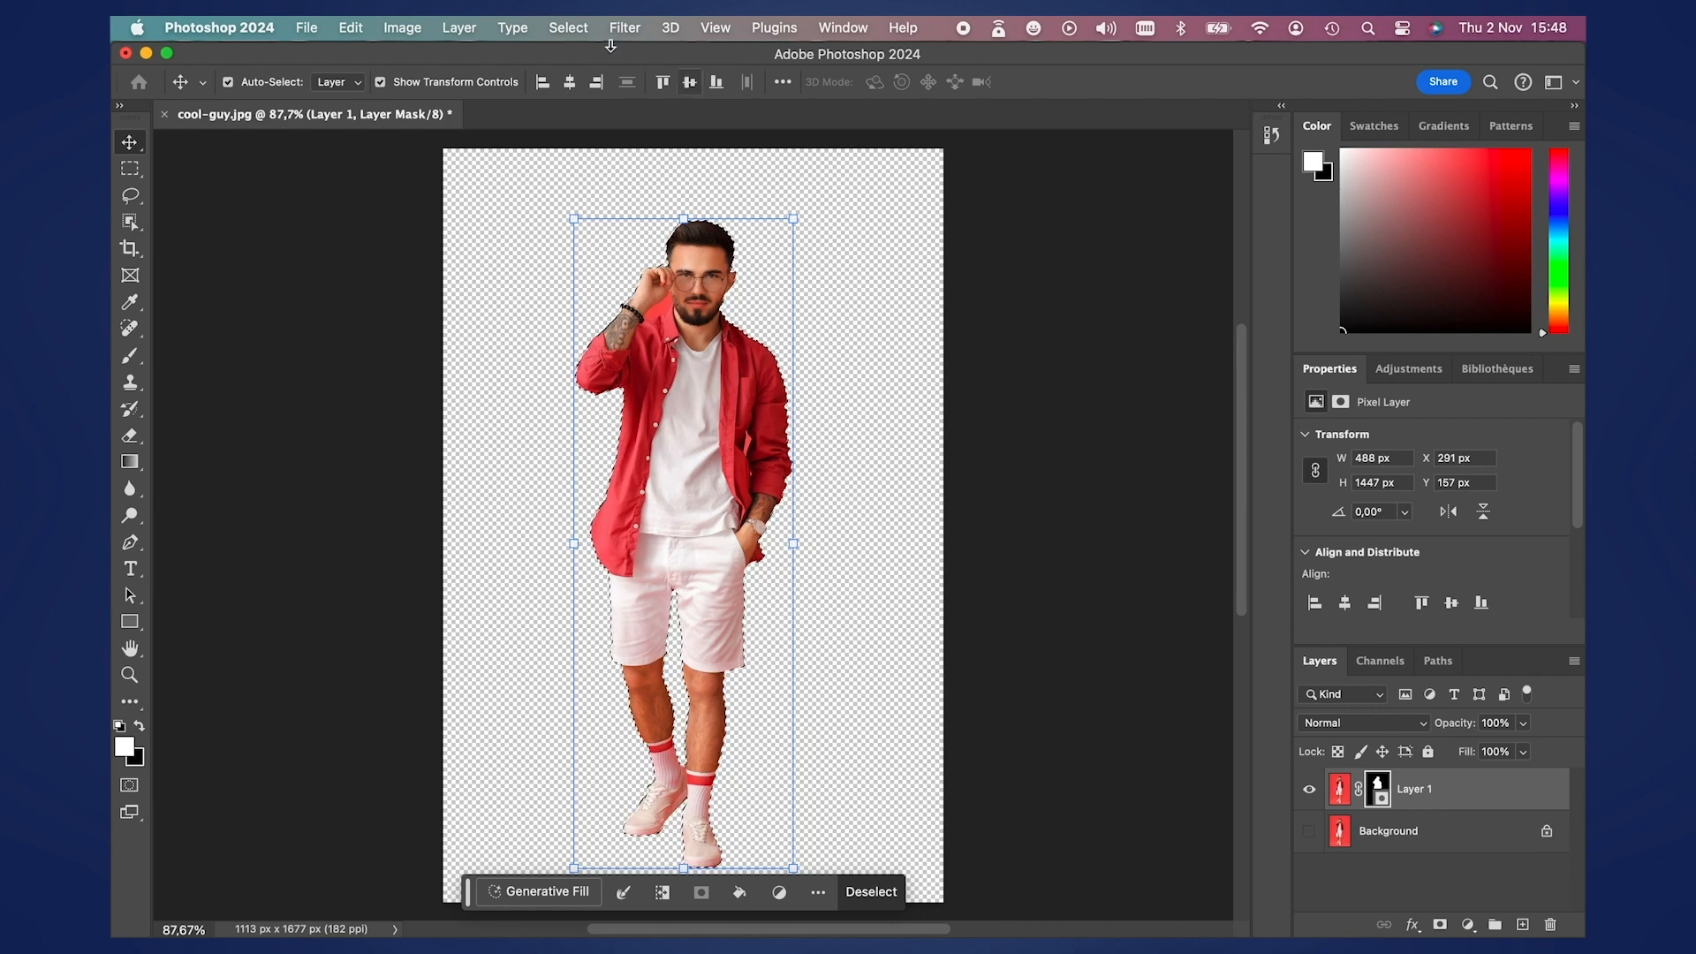
{"action": "left_click", "coordinate": [567, 27]}
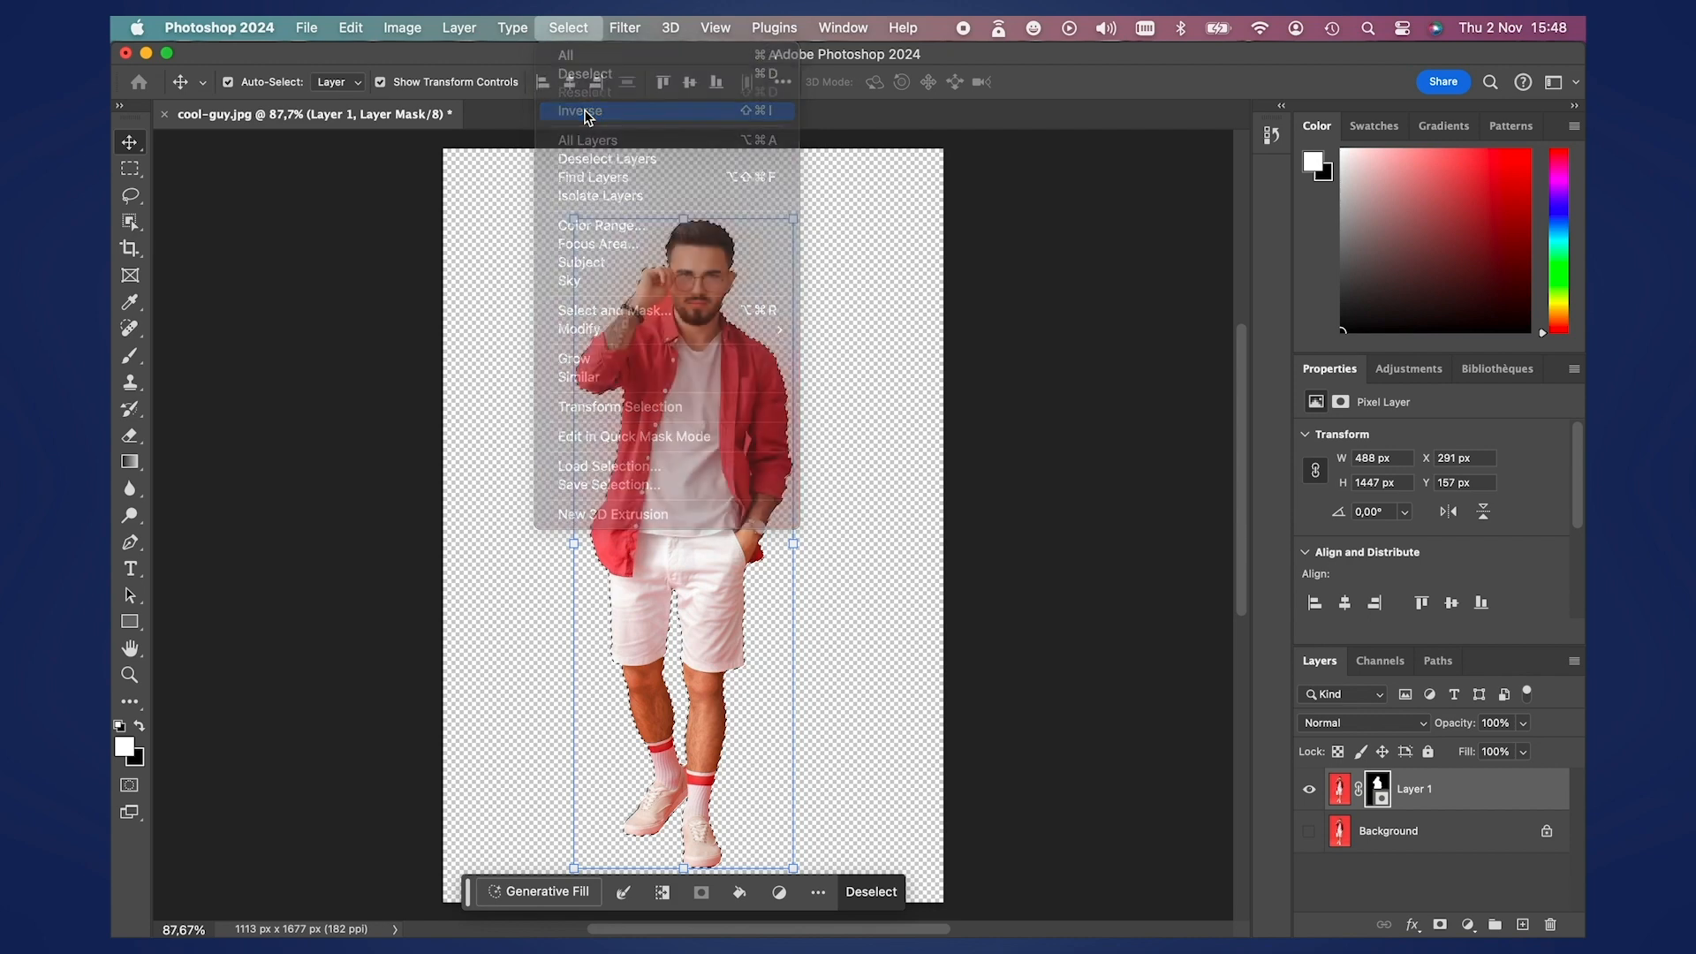
{"action": "left_click", "coordinate": [582, 110]}
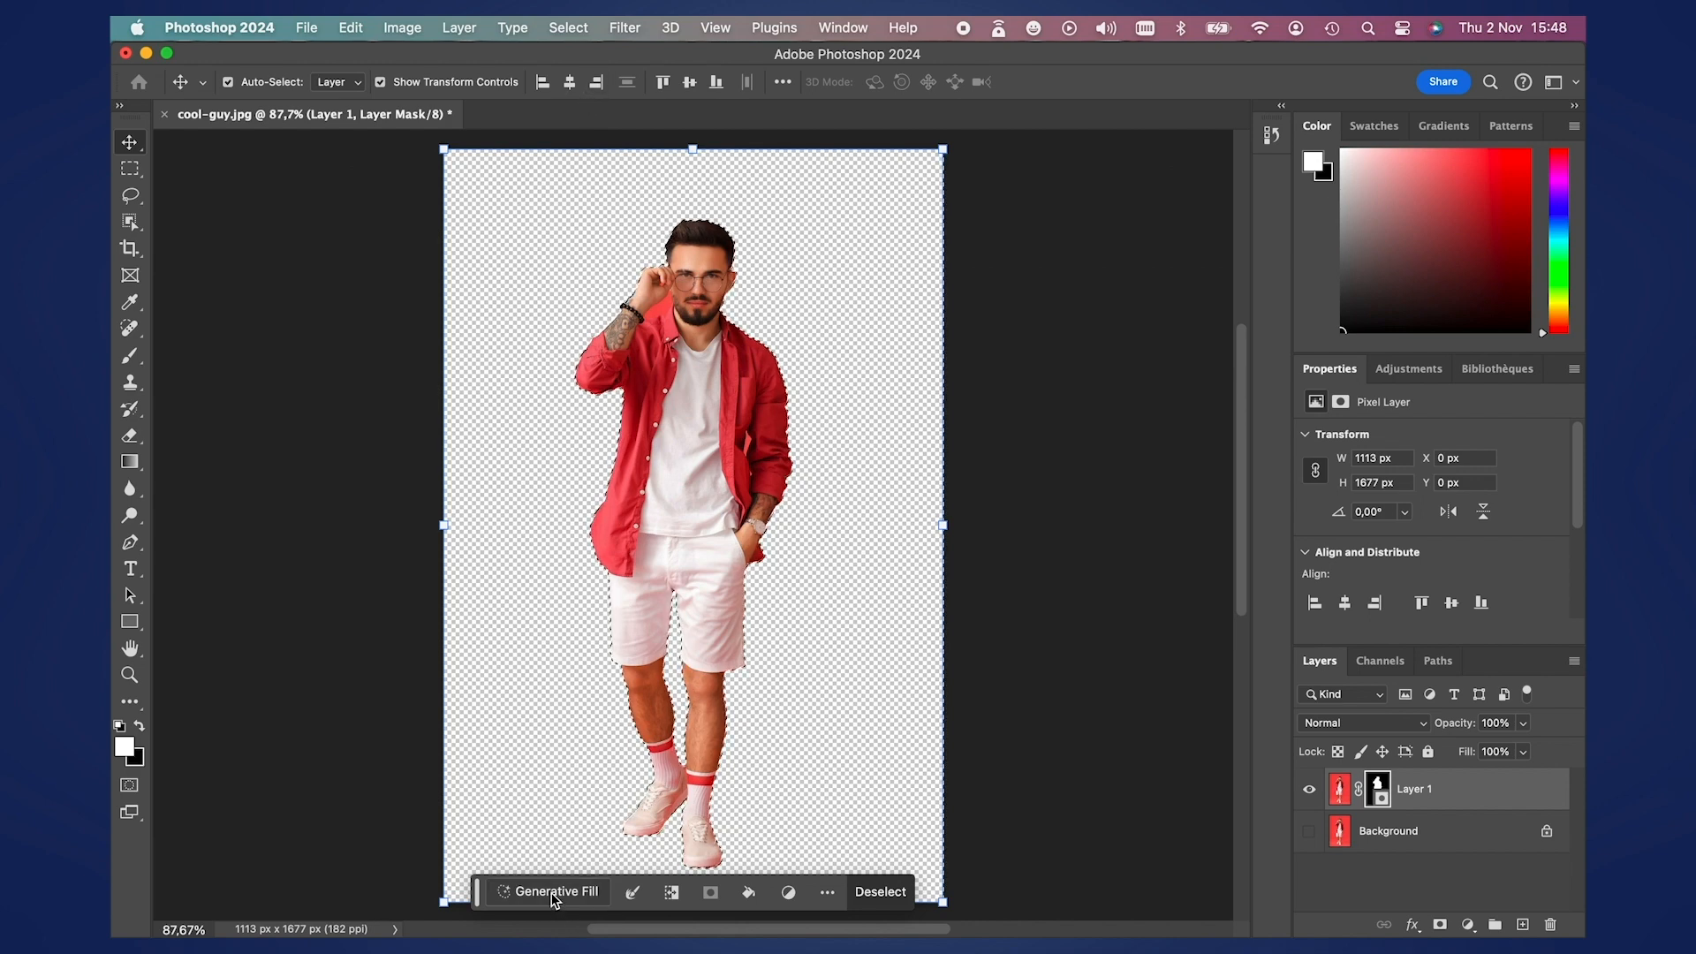
- Generate a fill for the surroundings with the prompt 'red carpet with camera lights'
{"action": "left_click", "coordinate": [555, 891]}
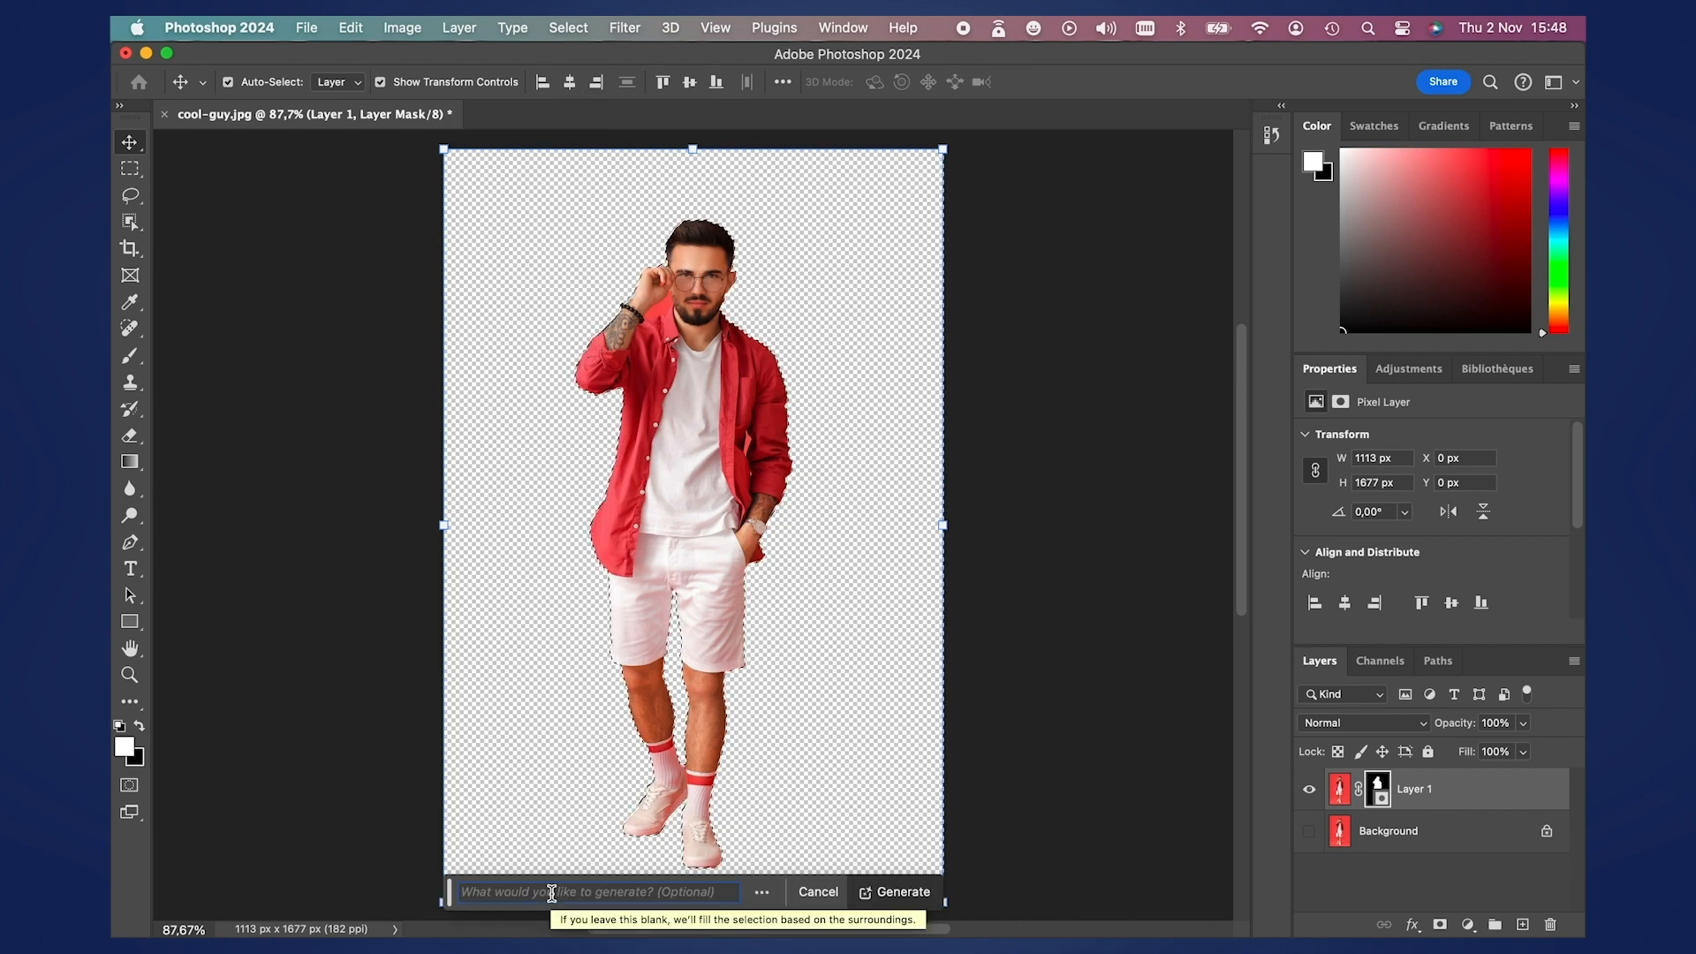
{"action": "type", "text": "red"}
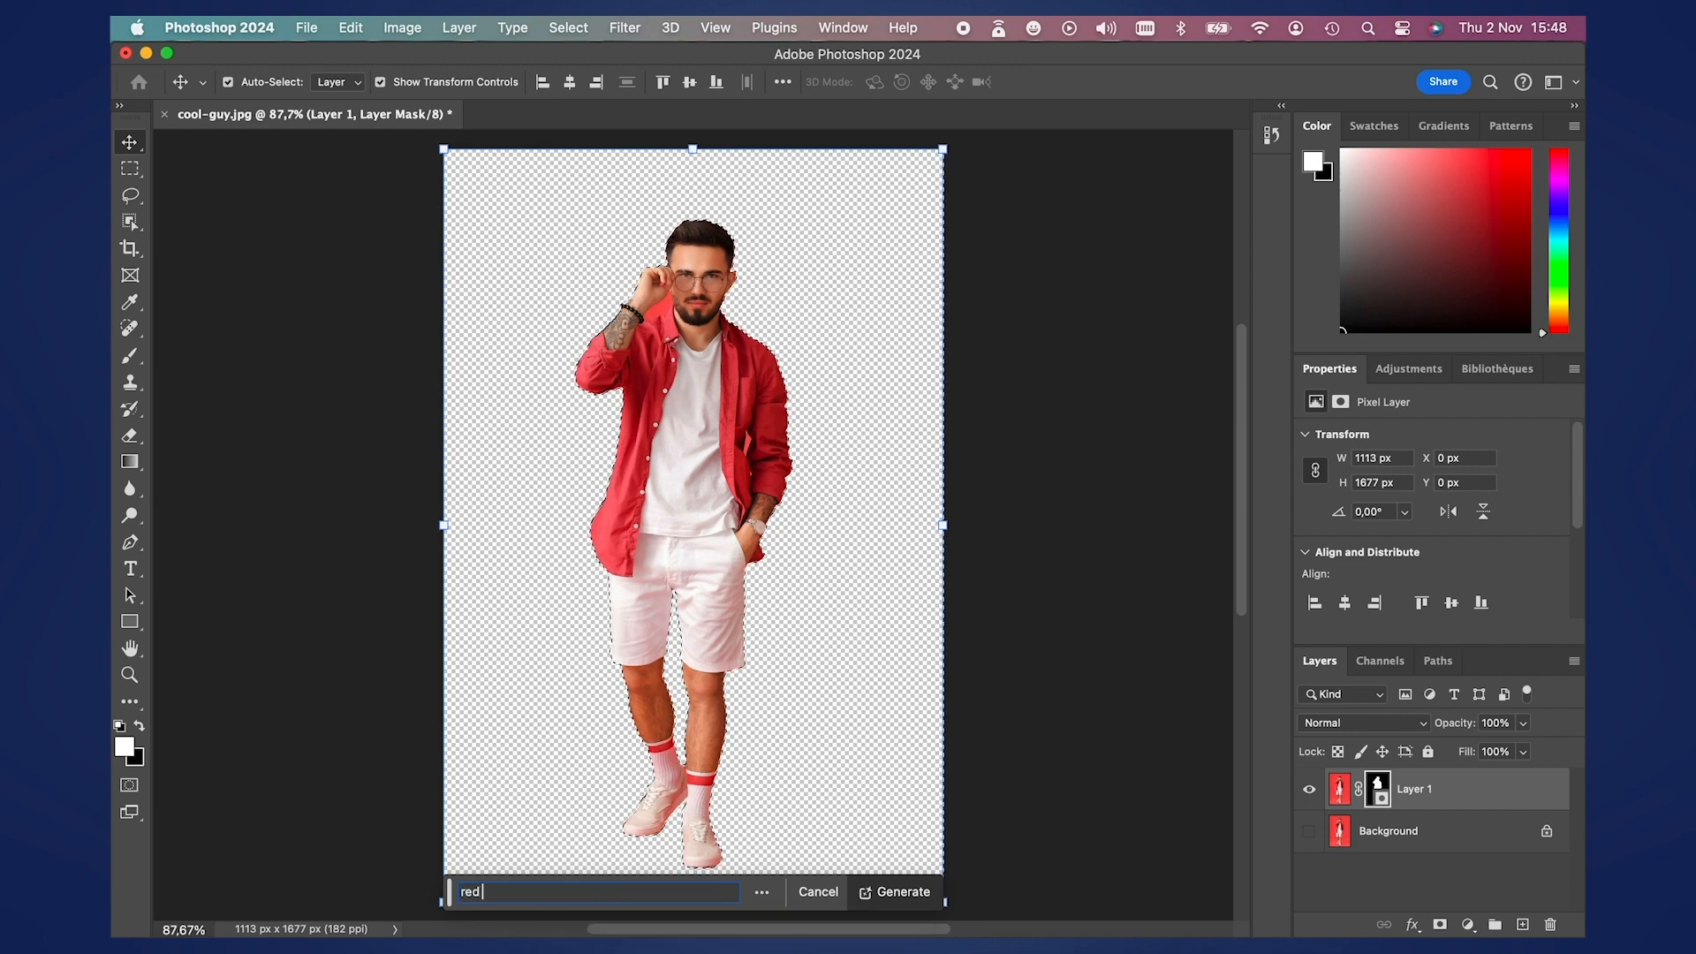
{"action": "type", "text": "carpet with"}
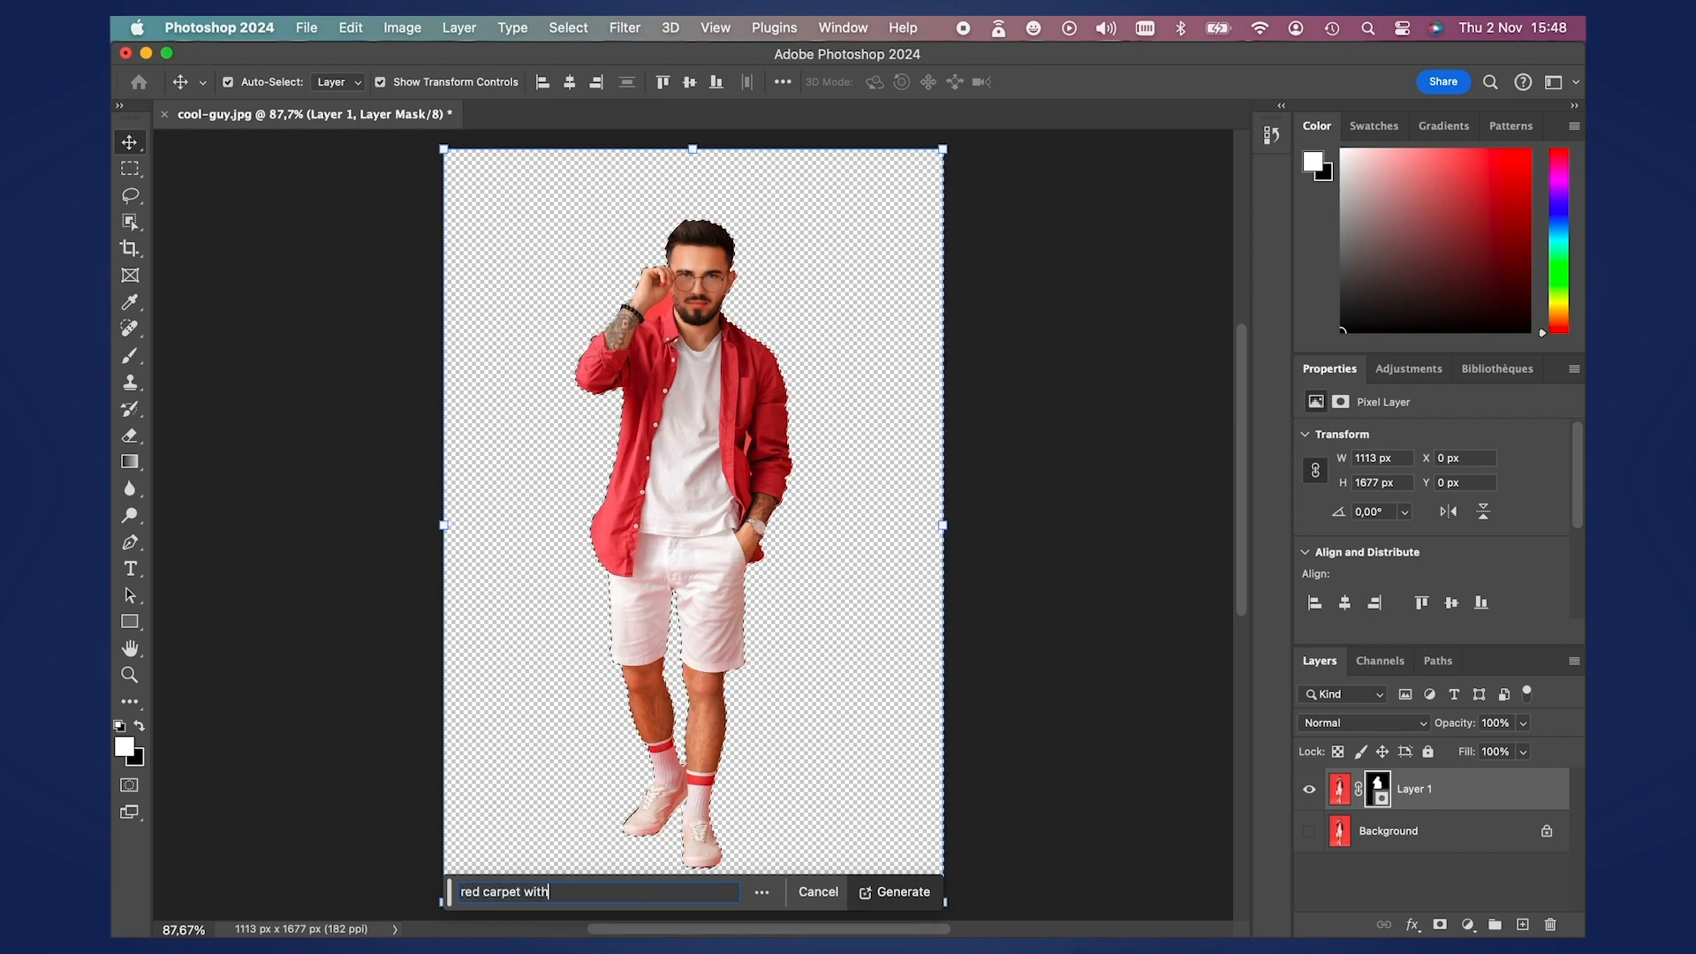
{"action": "type", "text": "camera"}
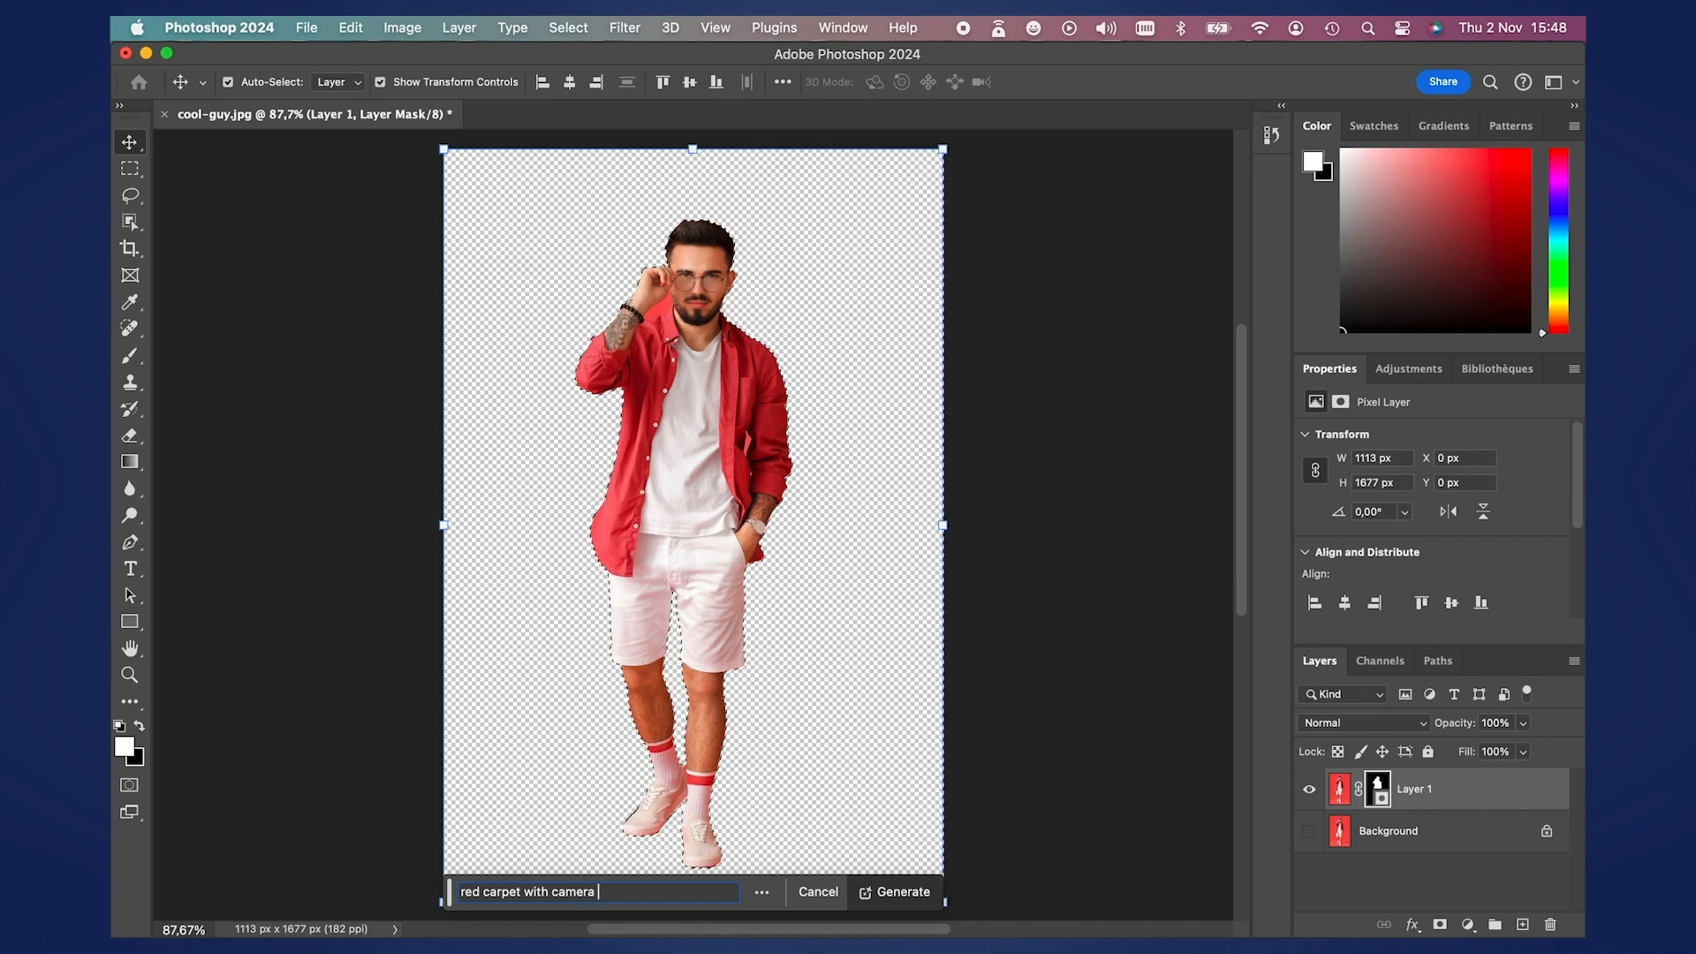
{"action": "type", "text": "lights"}
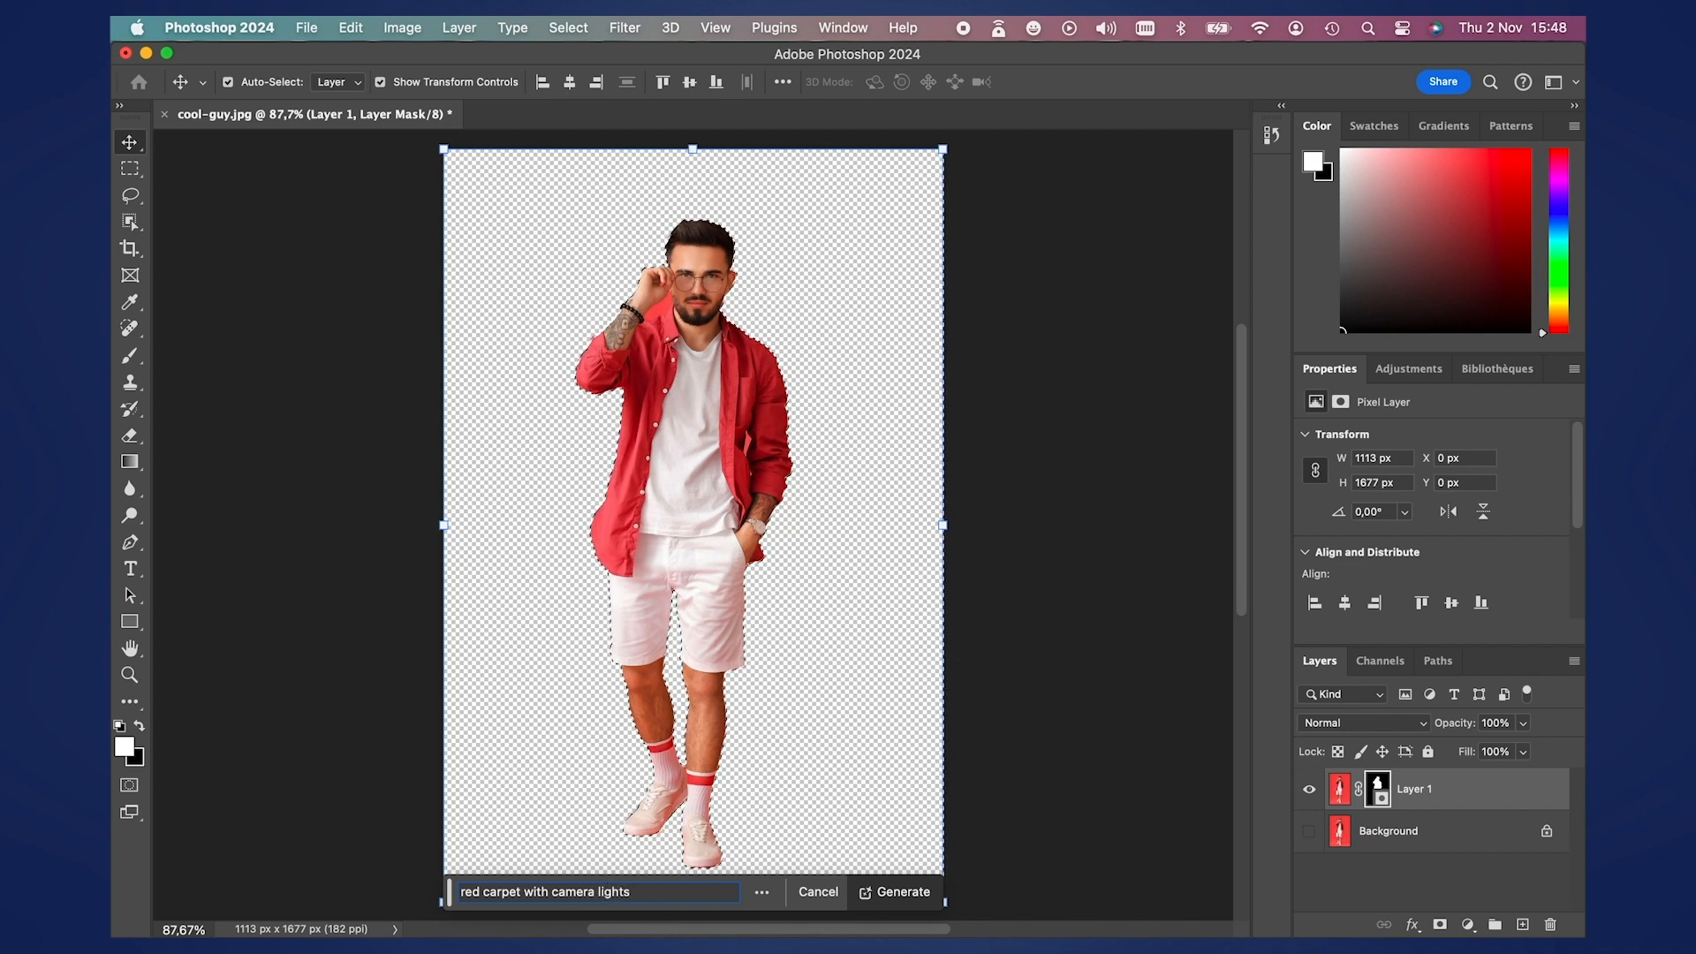
{"action": "left_click", "coordinate": [893, 891]}
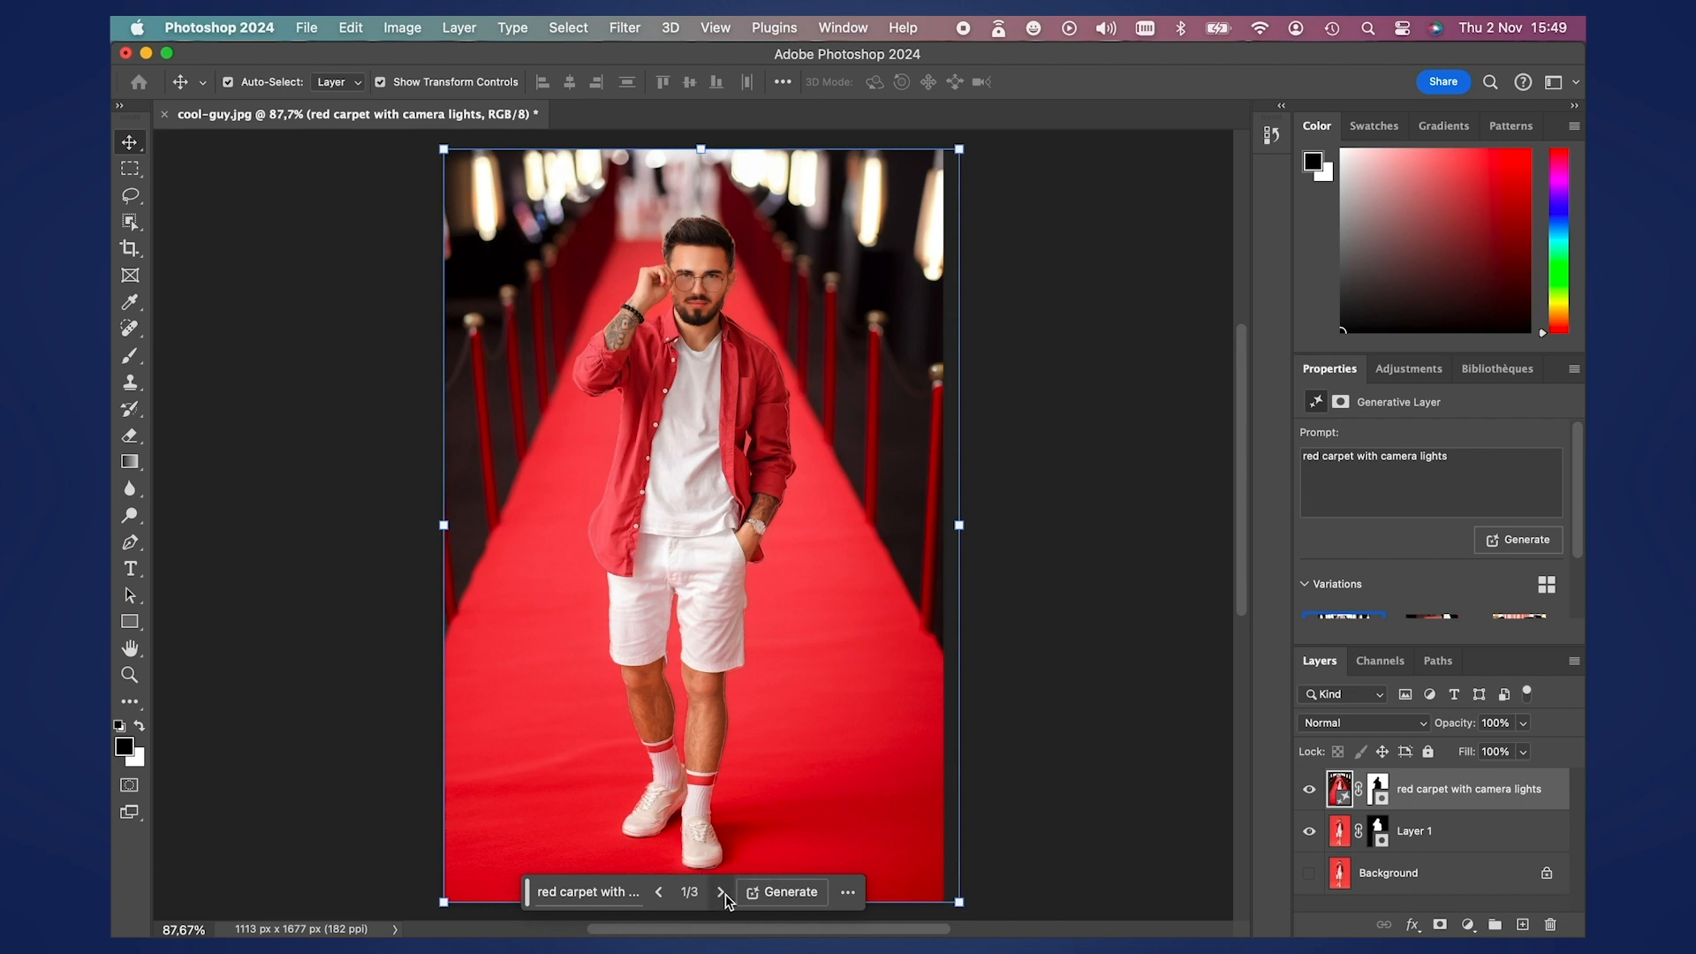
- Step through variations to the third: red carpet between cameras before red curtains
{"action": "left_click", "coordinate": [719, 891]}
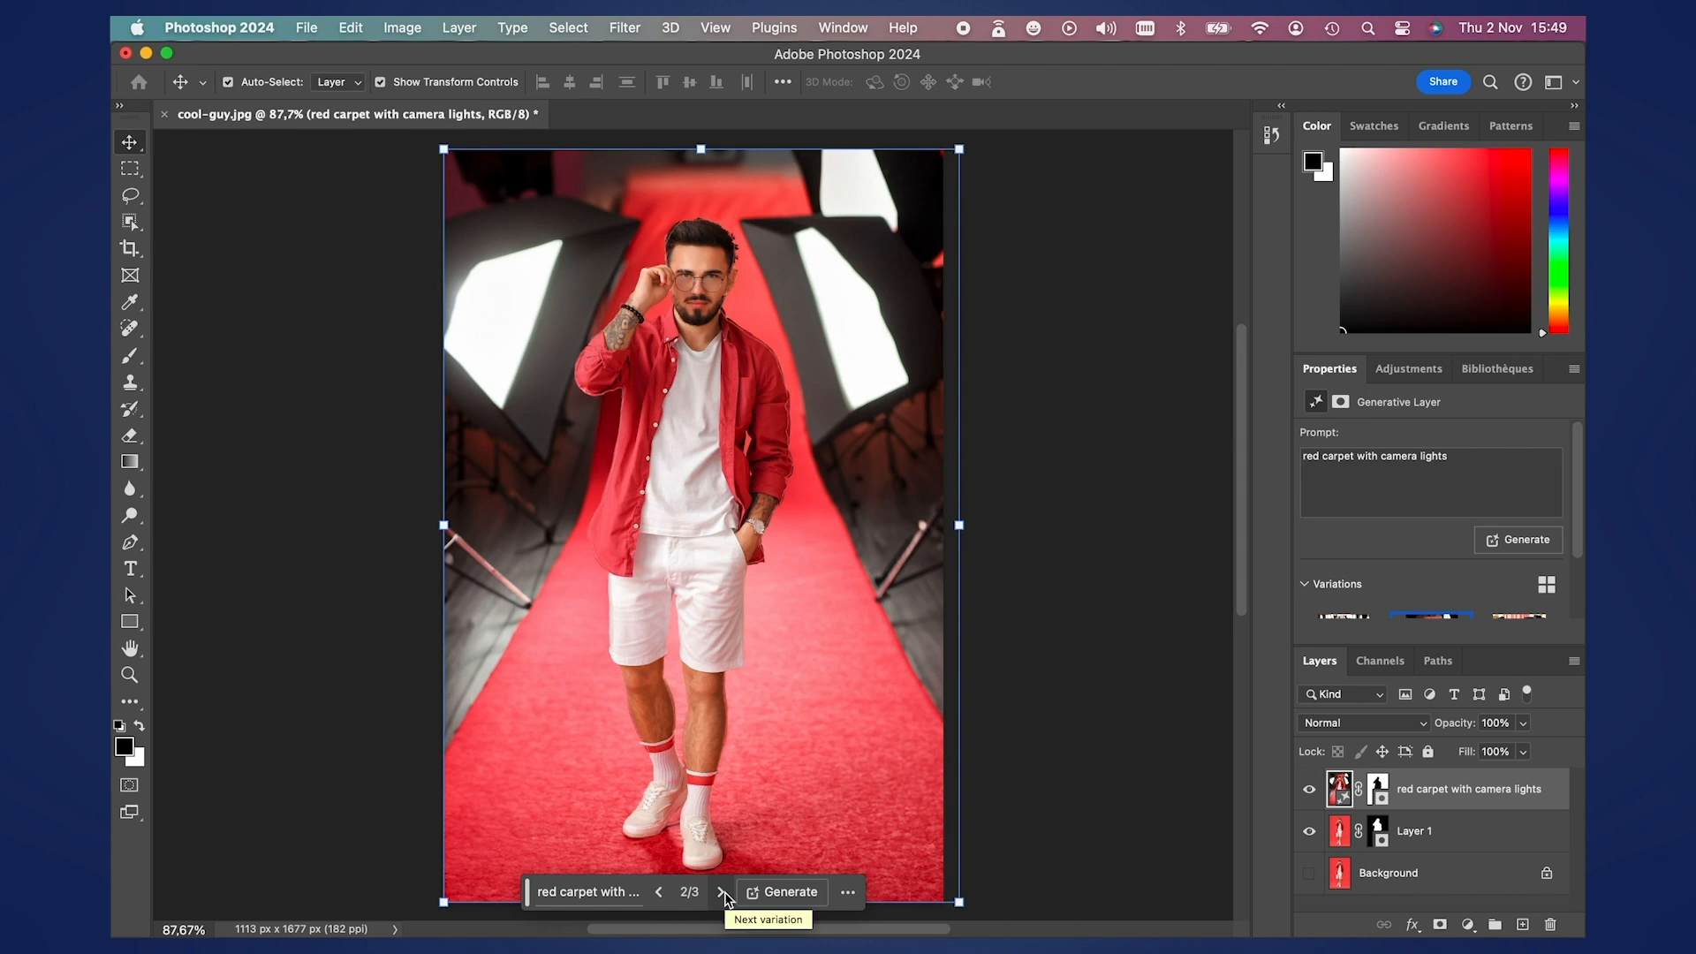
{"action": "left_click", "coordinate": [720, 891]}
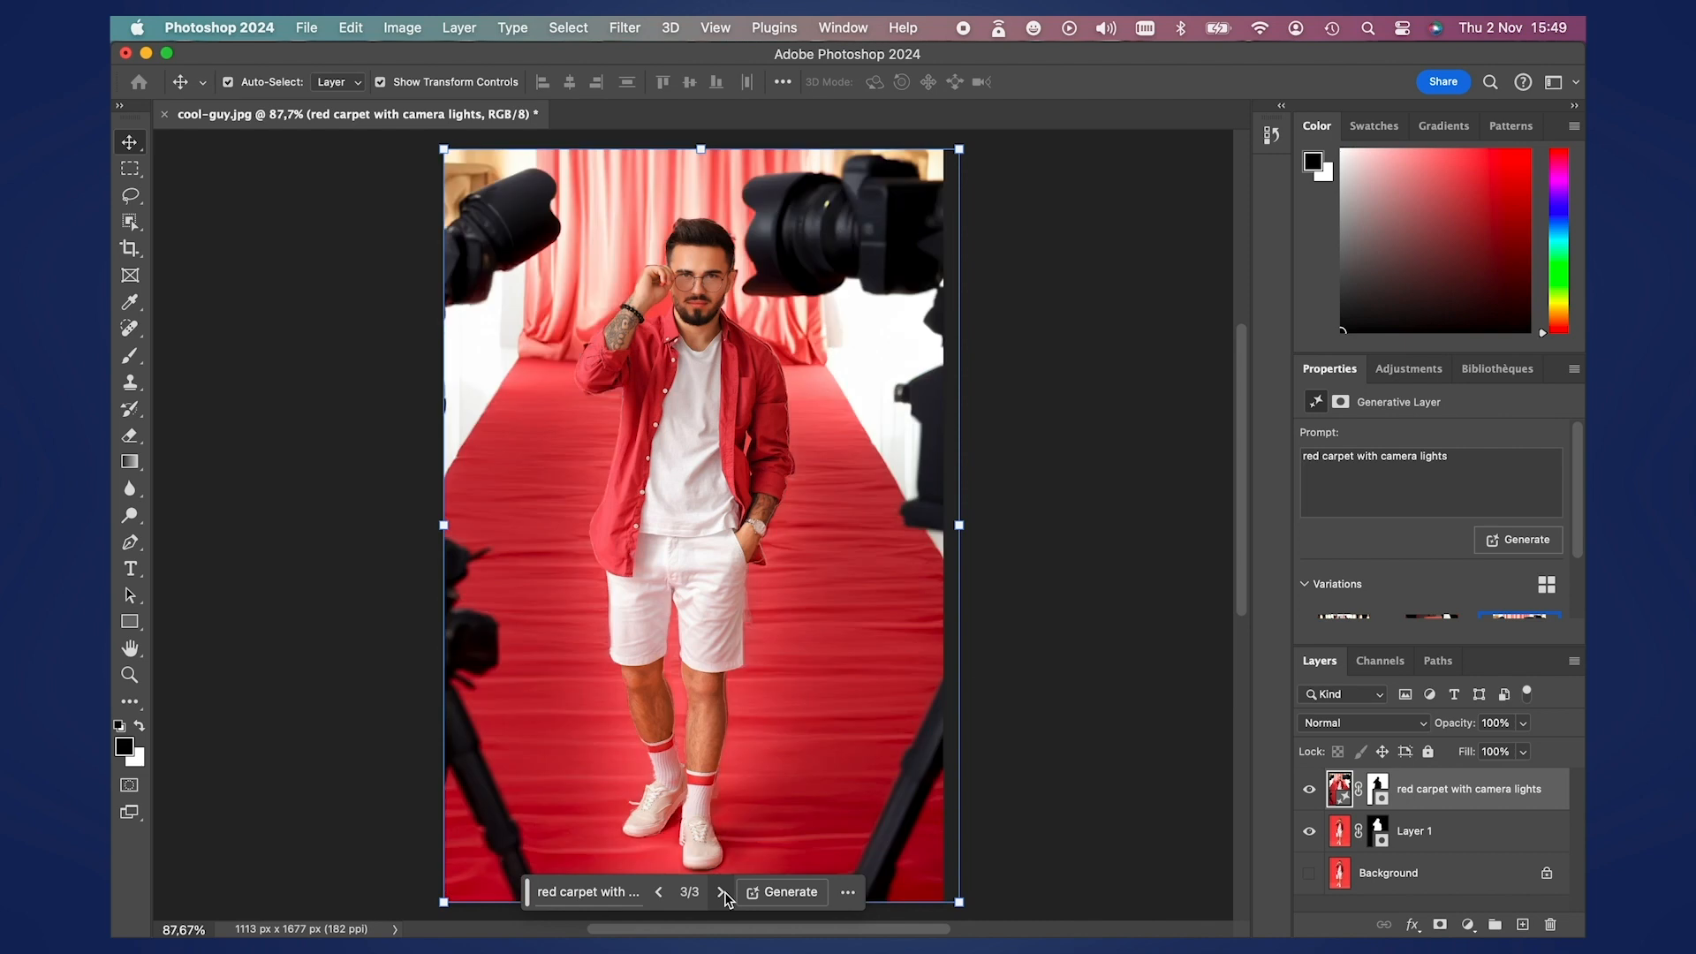